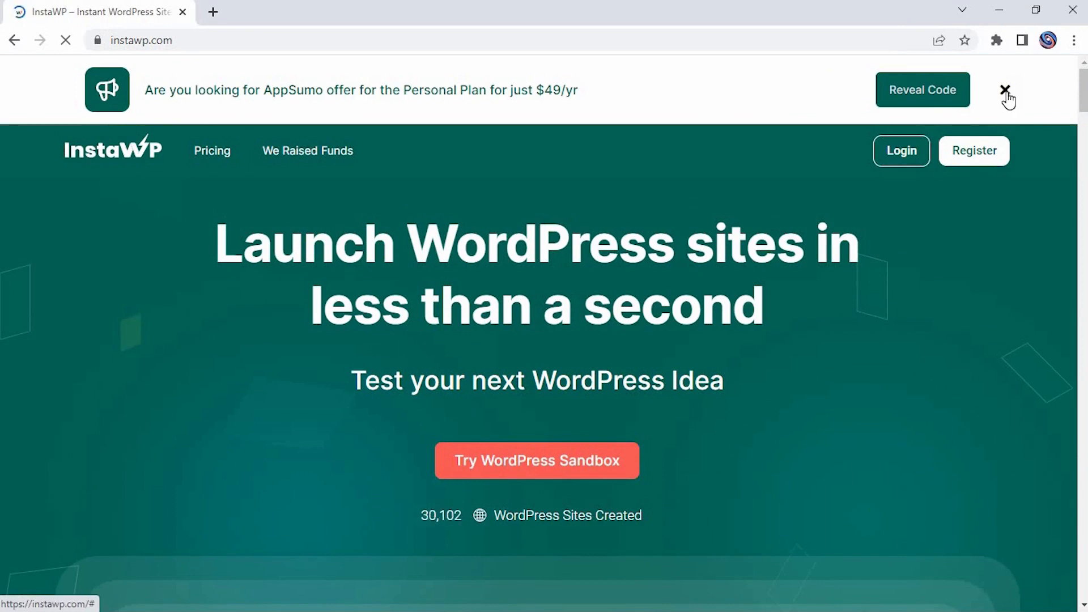
Create a new InstaWP sandbox site with default WordPress/PHP settings and enter its admin dashboard
click(1005, 92)
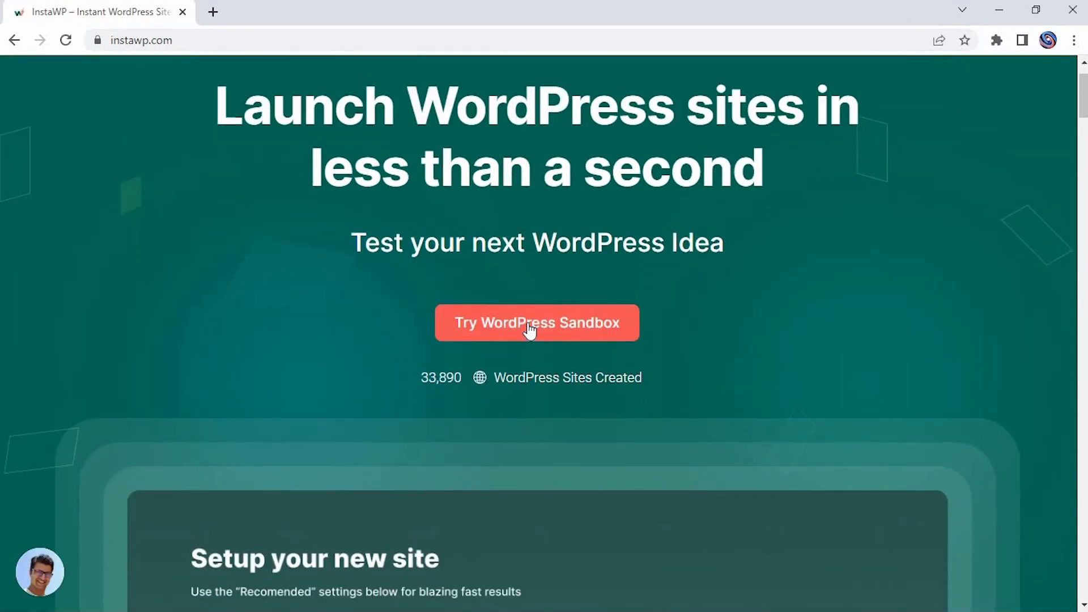
click(536, 323)
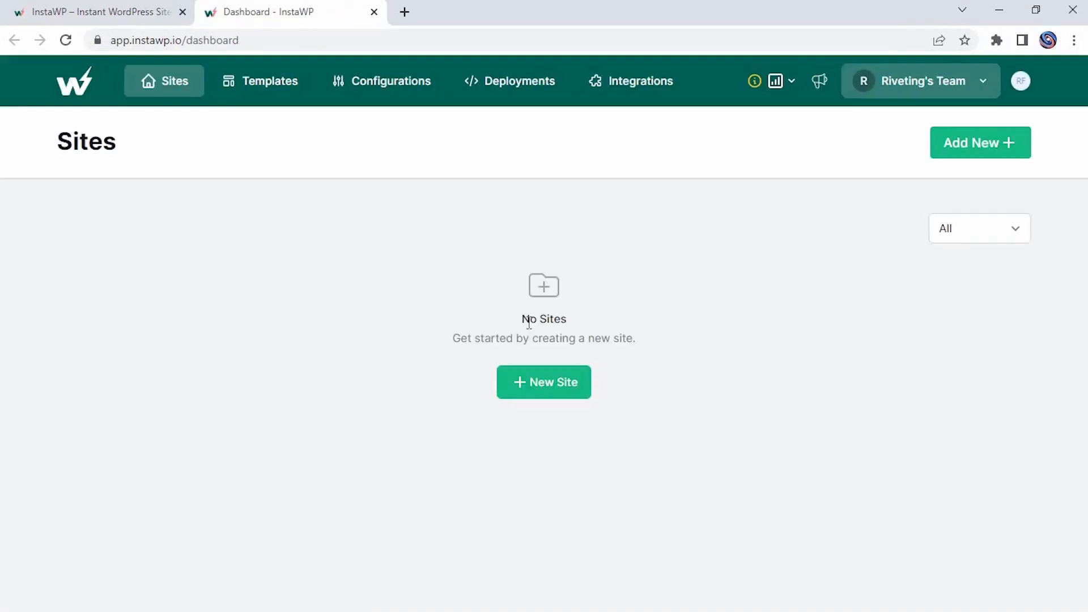
click(543, 382)
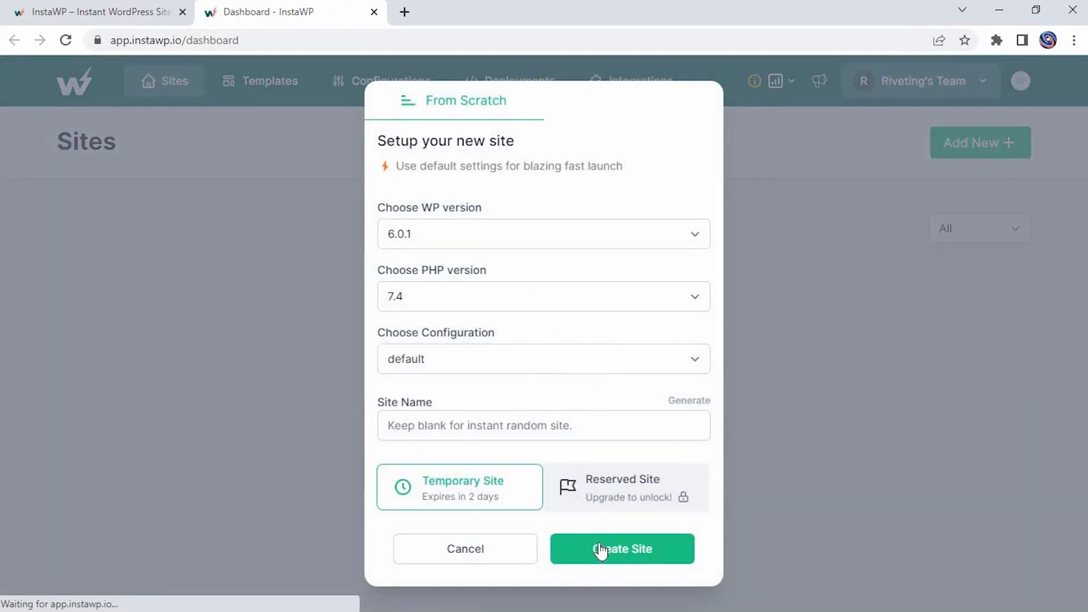
click(622, 548)
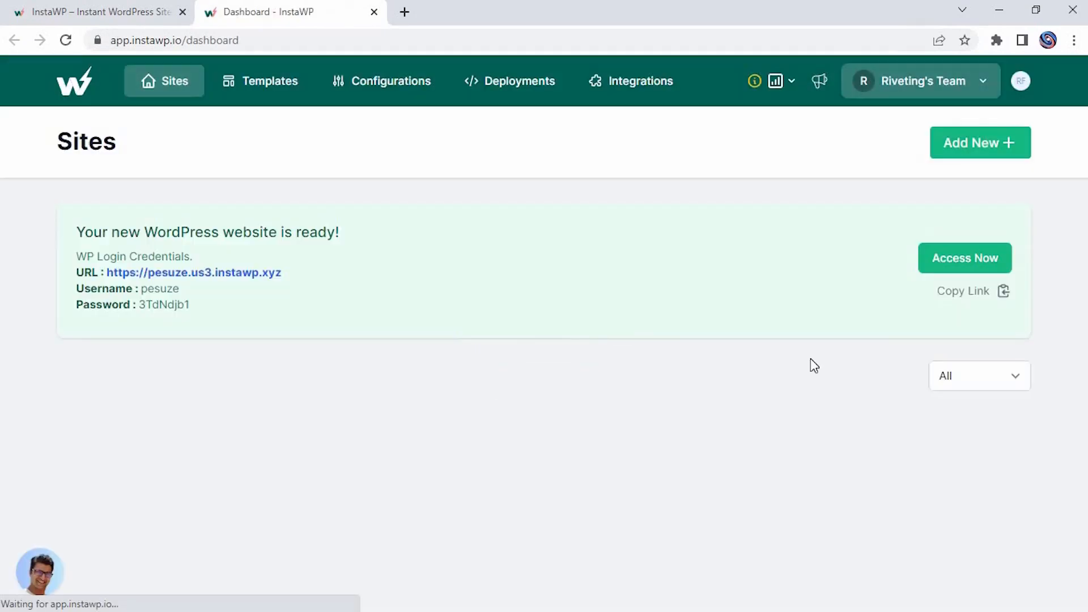
click(964, 257)
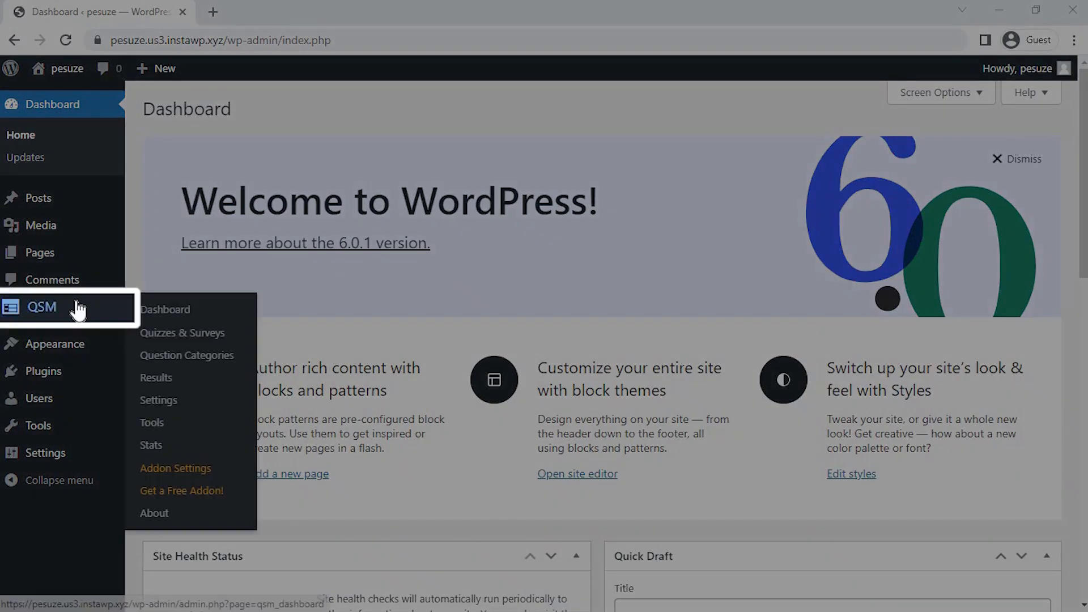
mouse_move(186, 332)
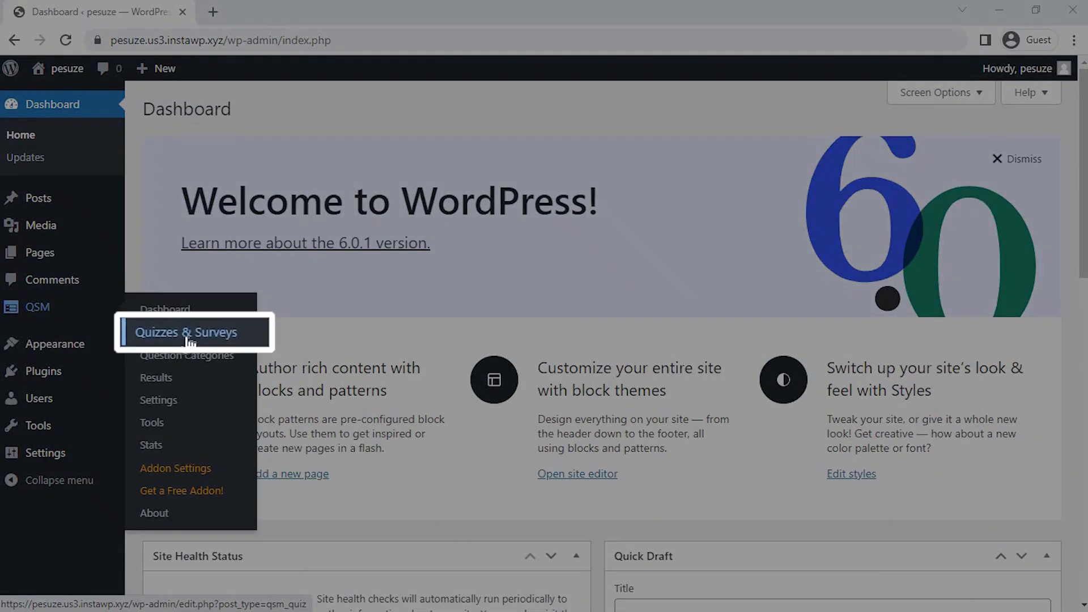
Go to QSM's Quizzes & Surveys list, currently empty
click(185, 332)
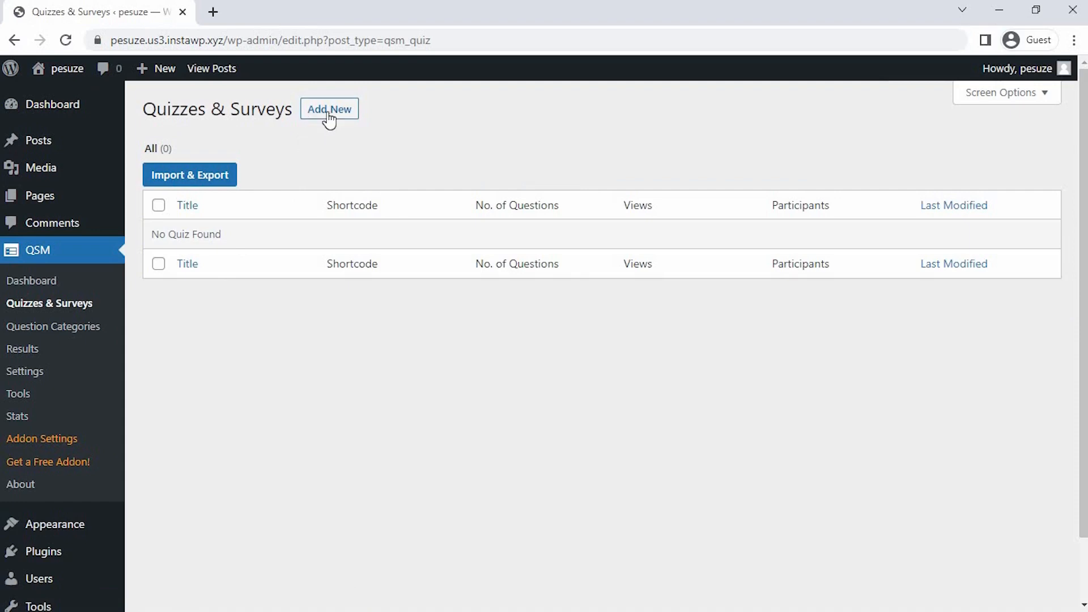
Begin a new quiz with Add New and browse the theme gallery including the Default Theme
click(328, 109)
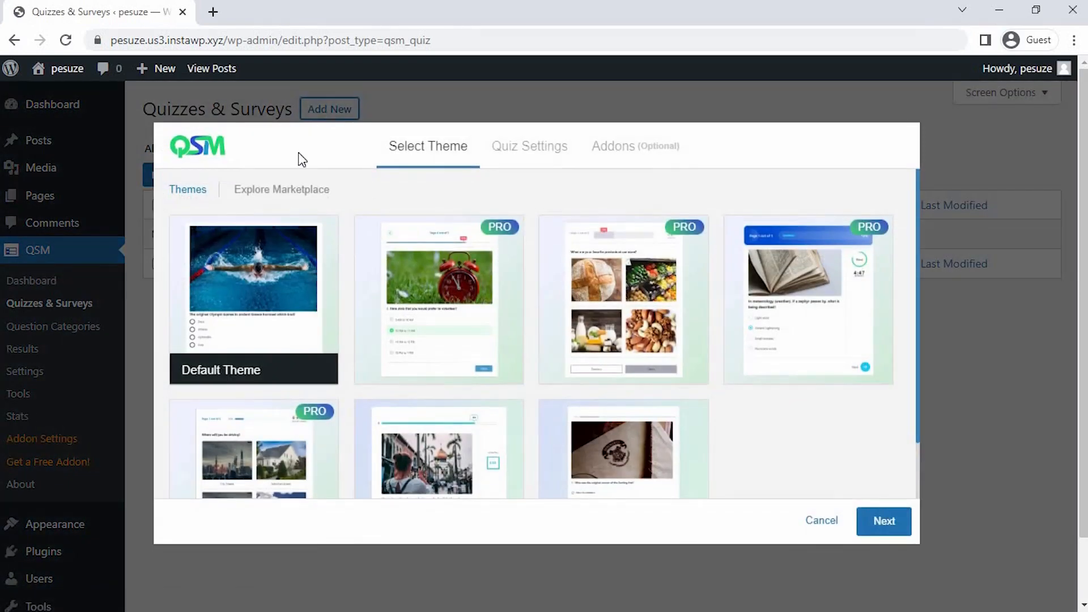
mouse_move(431, 310)
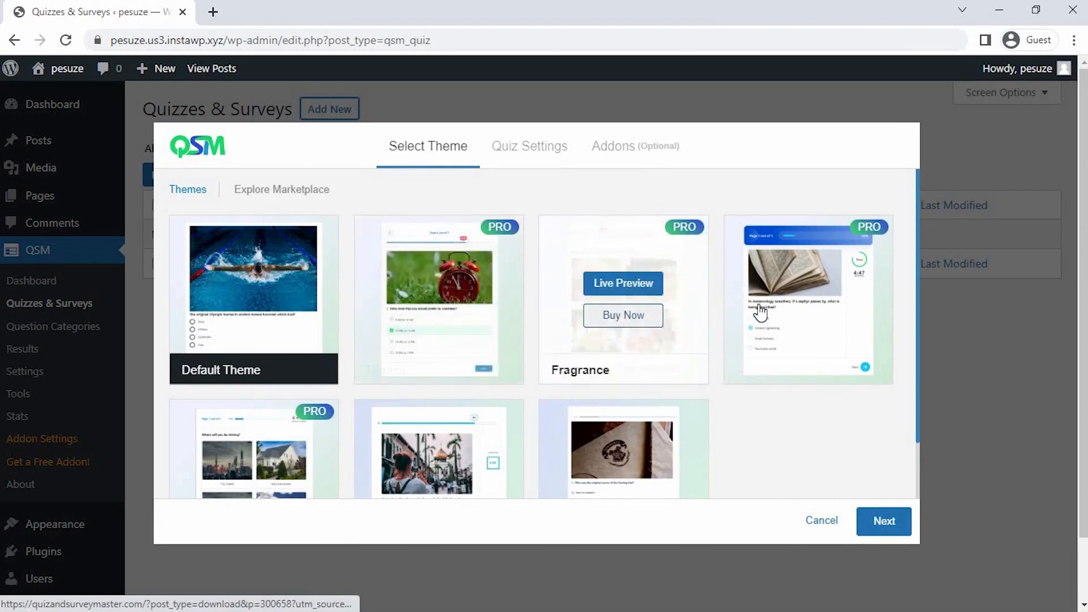
scroll(down, 3)
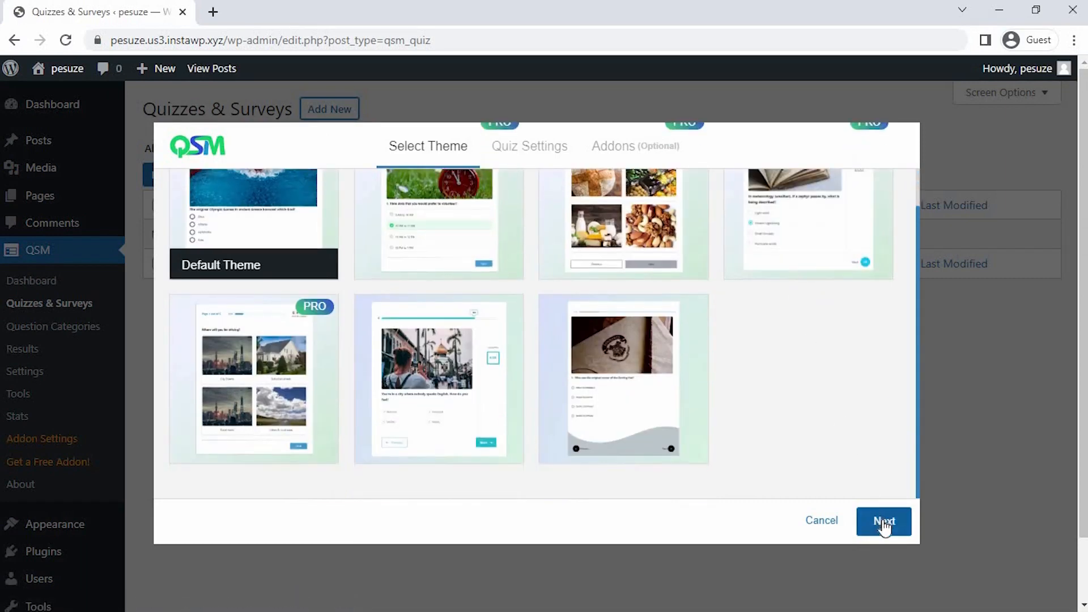
Name the quiz 'Personal...', set time limit 0 and keep Require User Login on No
click(883, 521)
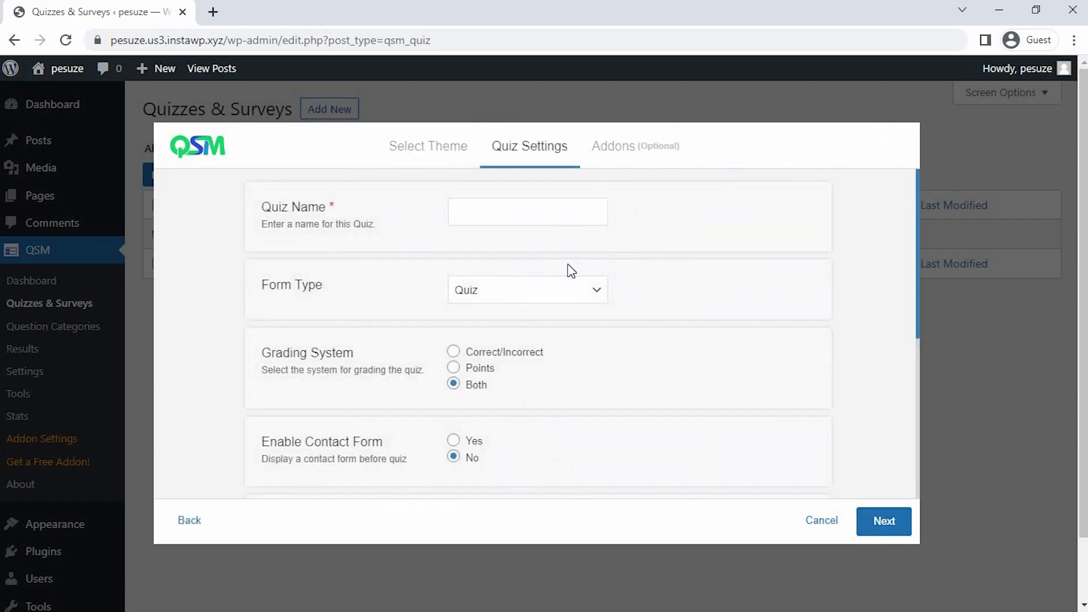
click(527, 212)
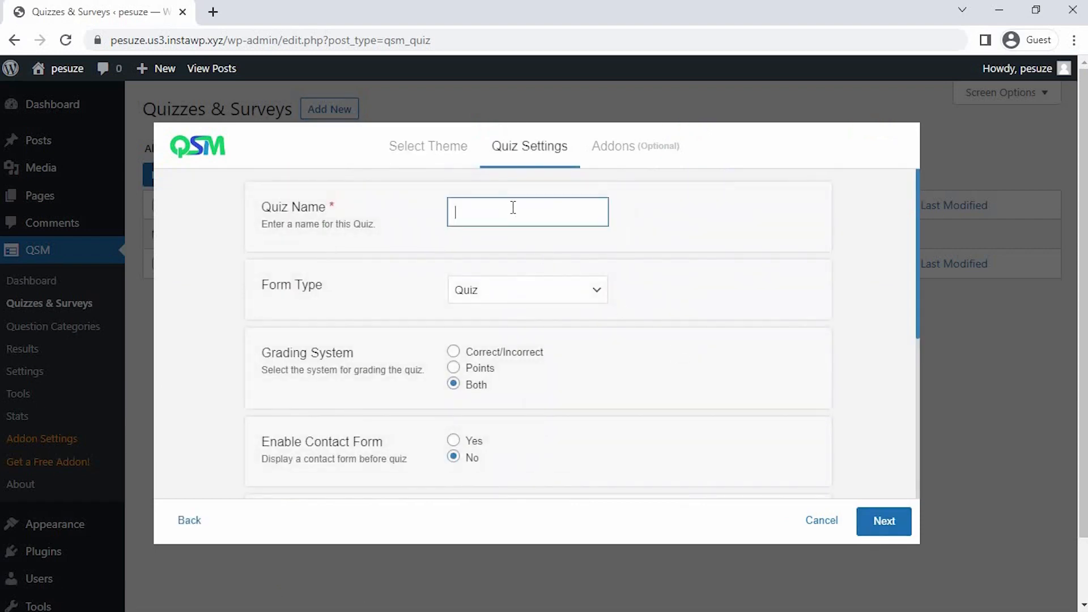
text(Personal)
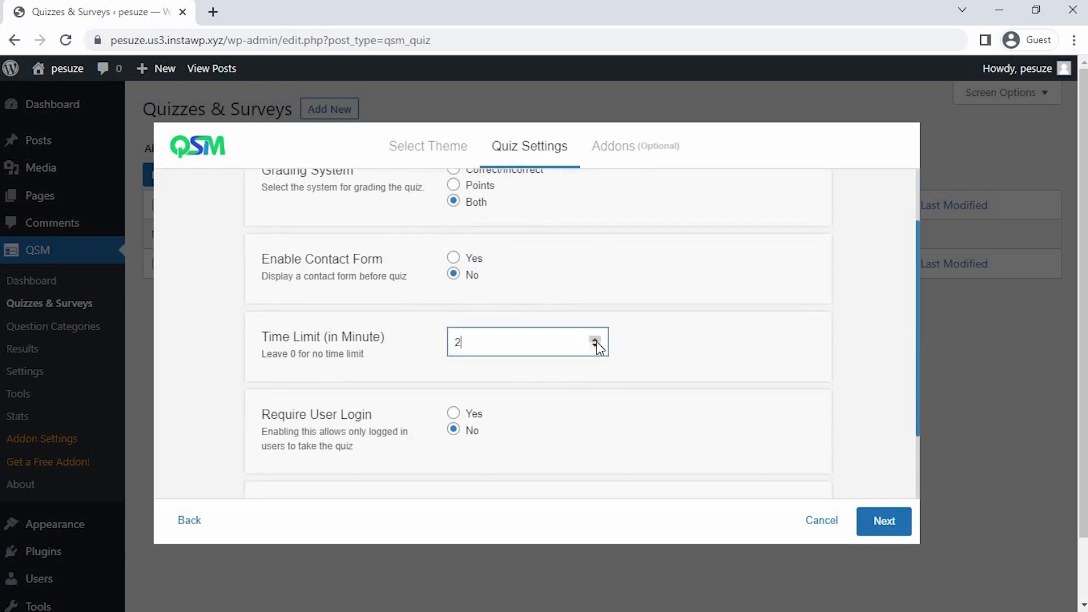
click(595, 345)
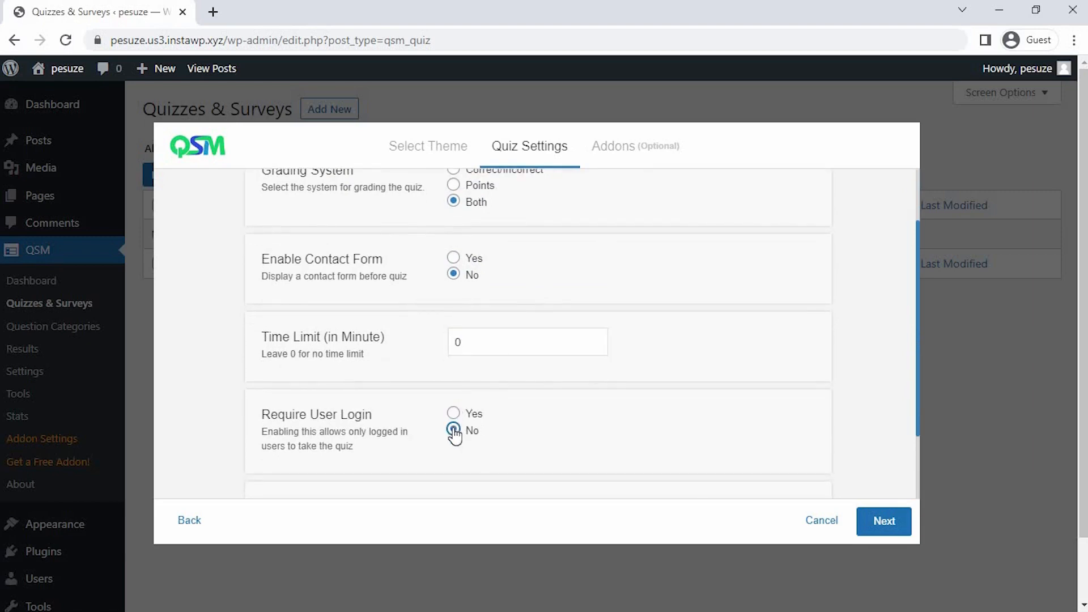
scroll(down, 3)
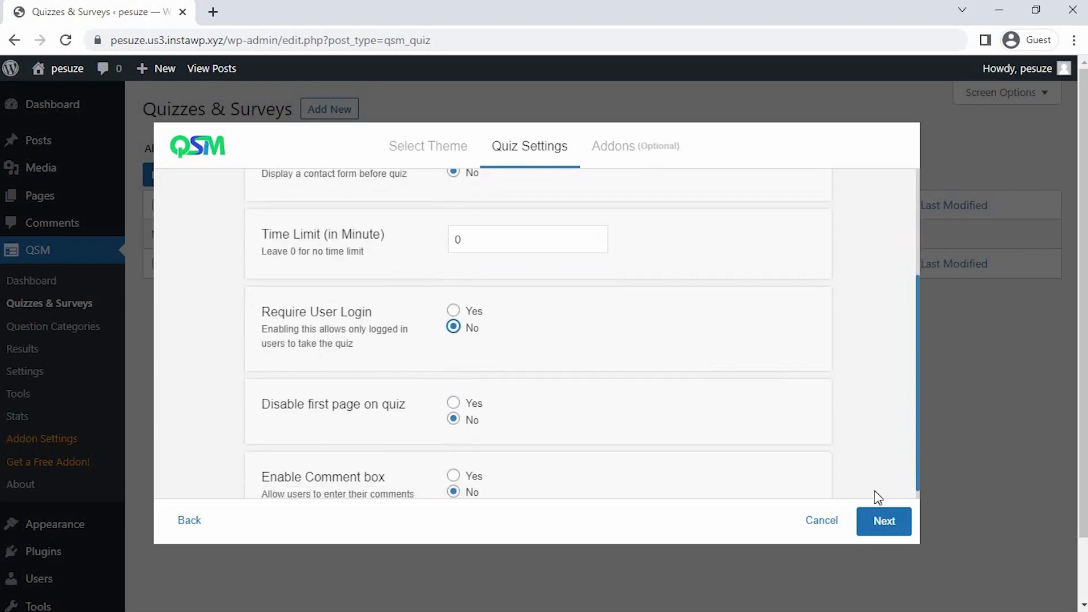
Skip past the optional addons list and confirm Create Quiz
click(882, 521)
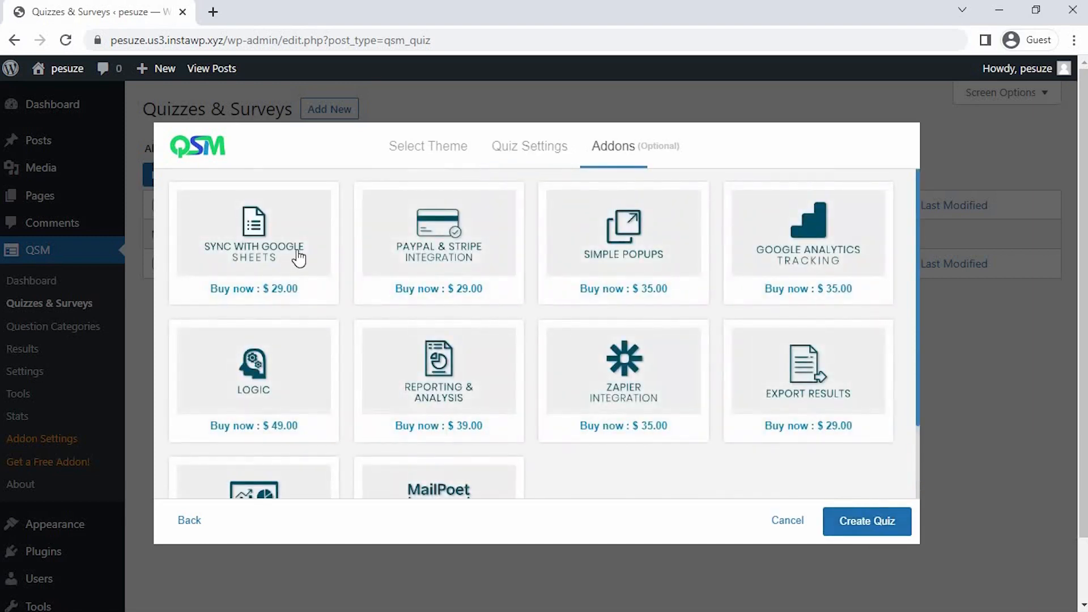
mouse_move(454, 270)
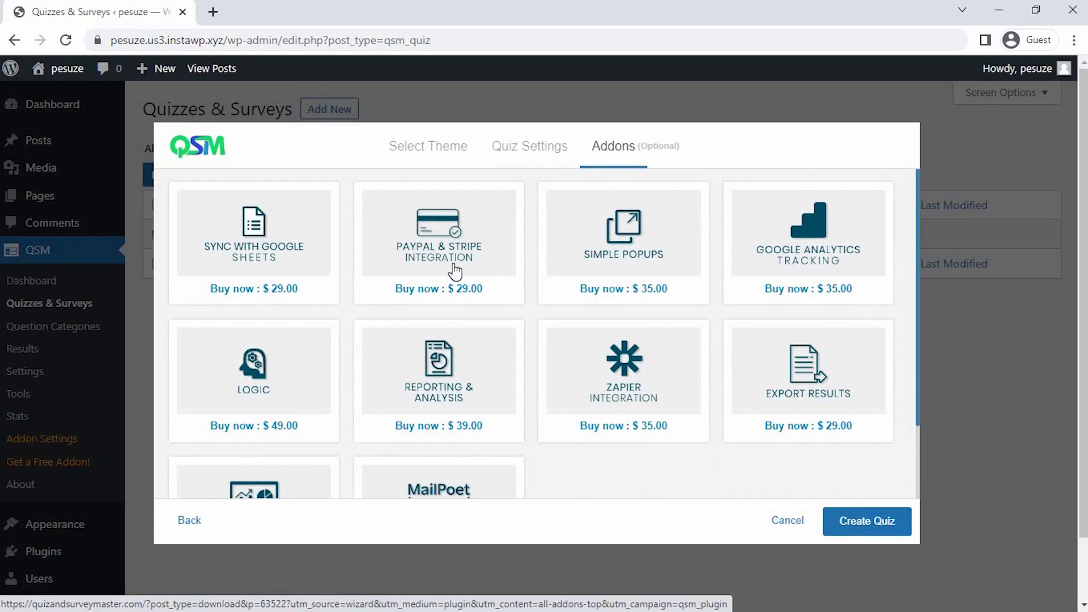
mouse_move(830, 255)
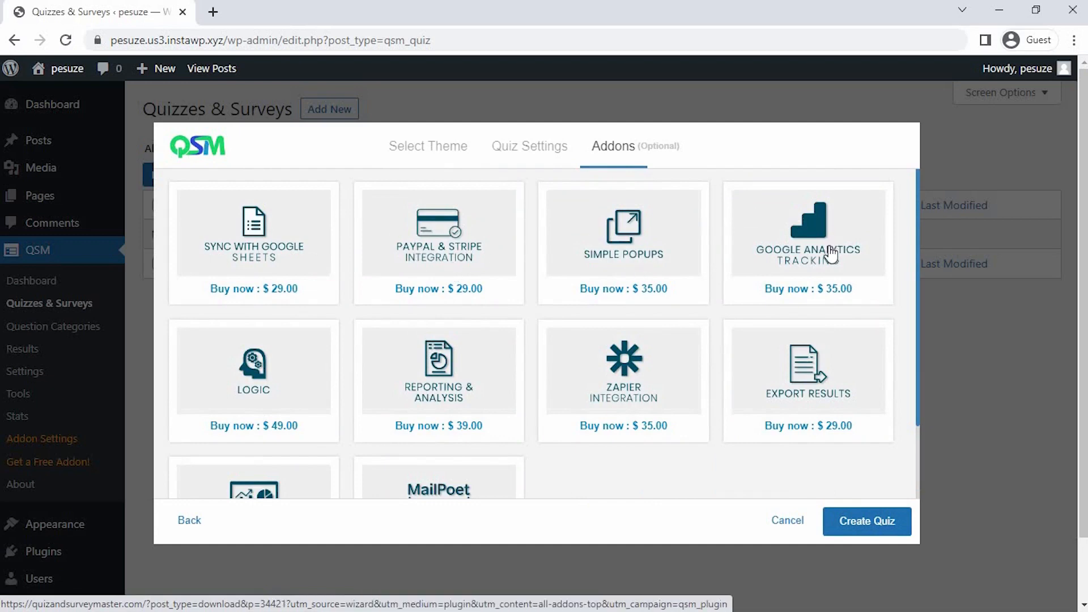
mouse_move(353, 367)
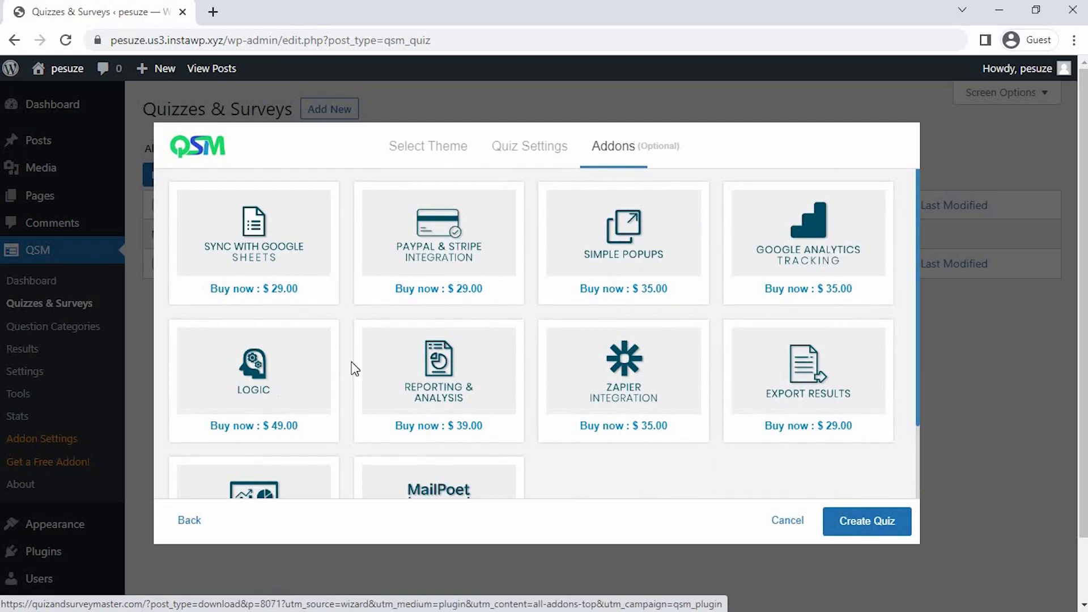
mouse_move(835, 383)
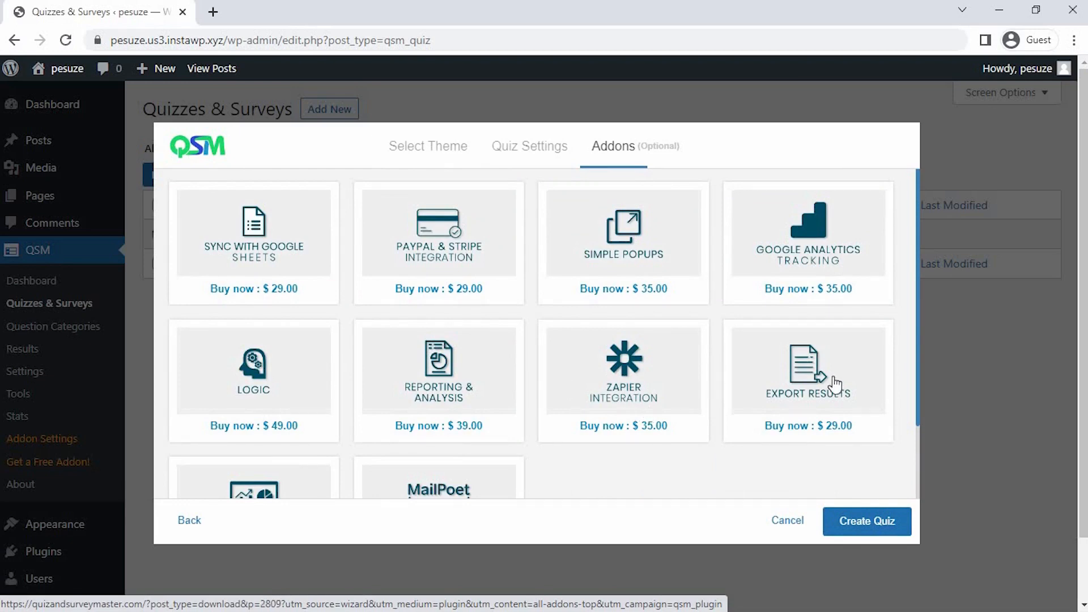
scroll(down, 3)
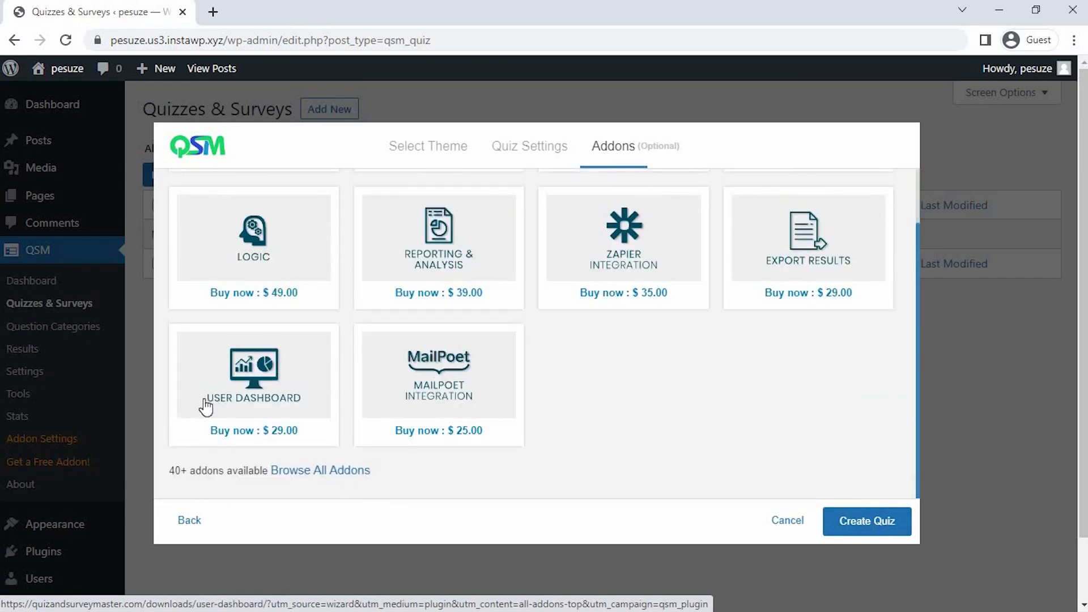
mouse_move(288, 475)
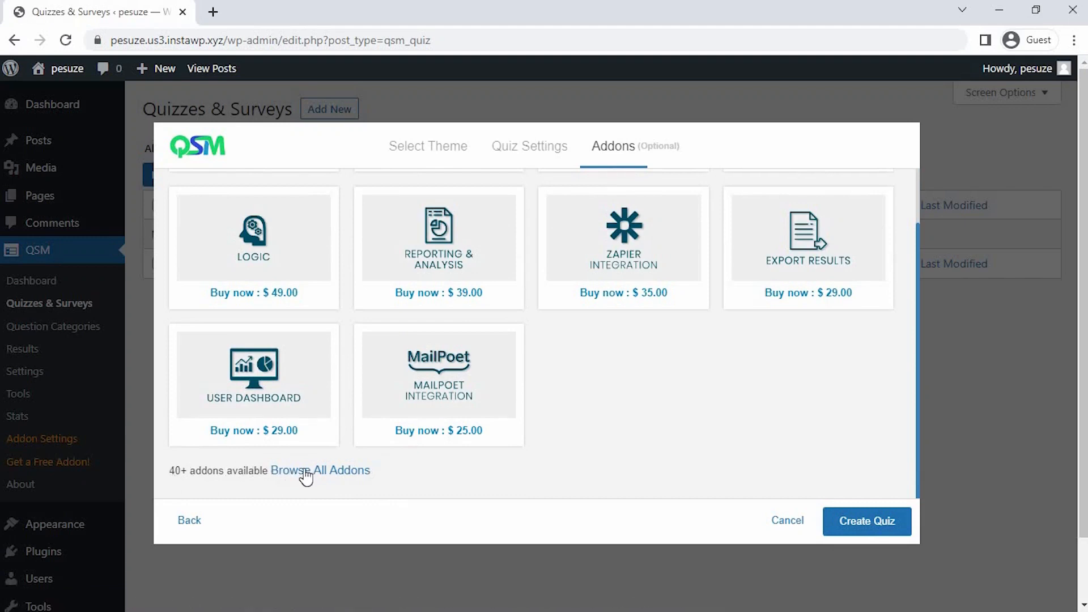
mouse_move(879, 514)
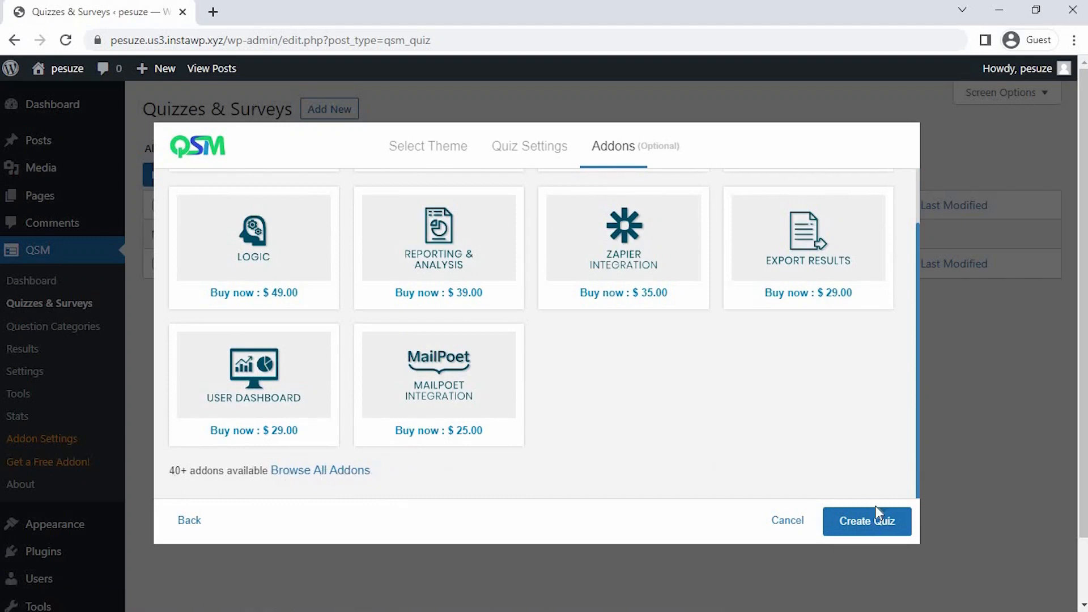
click(865, 521)
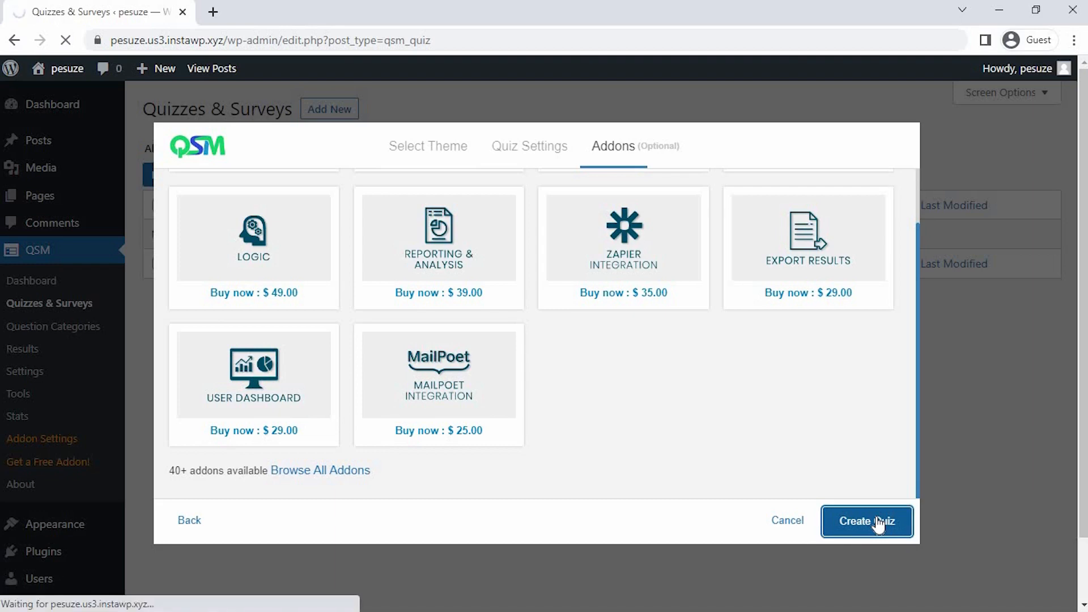
Add a Page 1 multiple-choice question: 'Assuming you were dumped in the past, what was your typical reaction?'
click(865, 521)
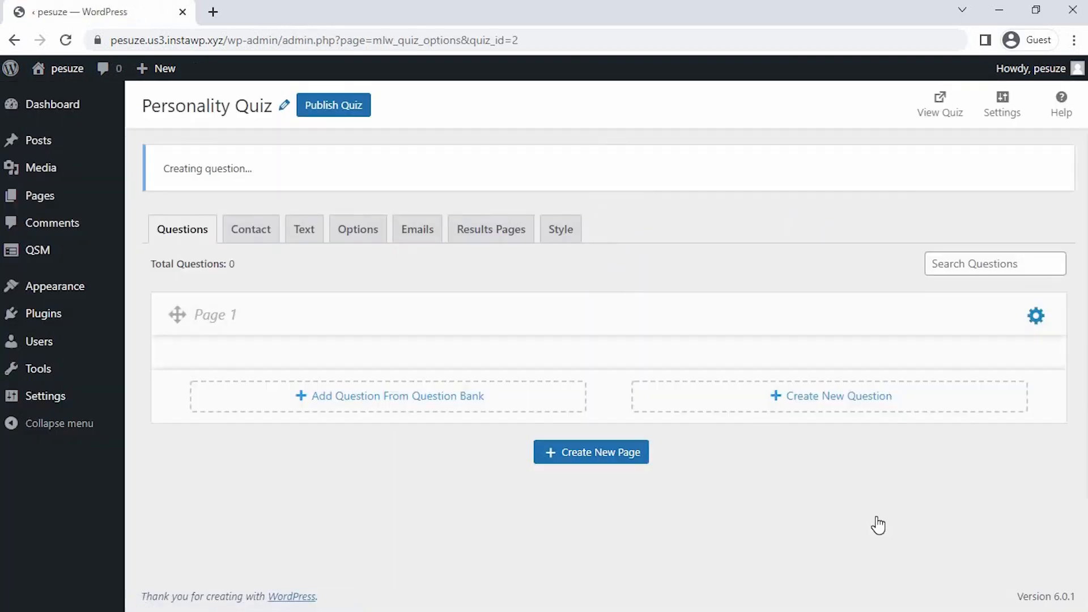
click(829, 396)
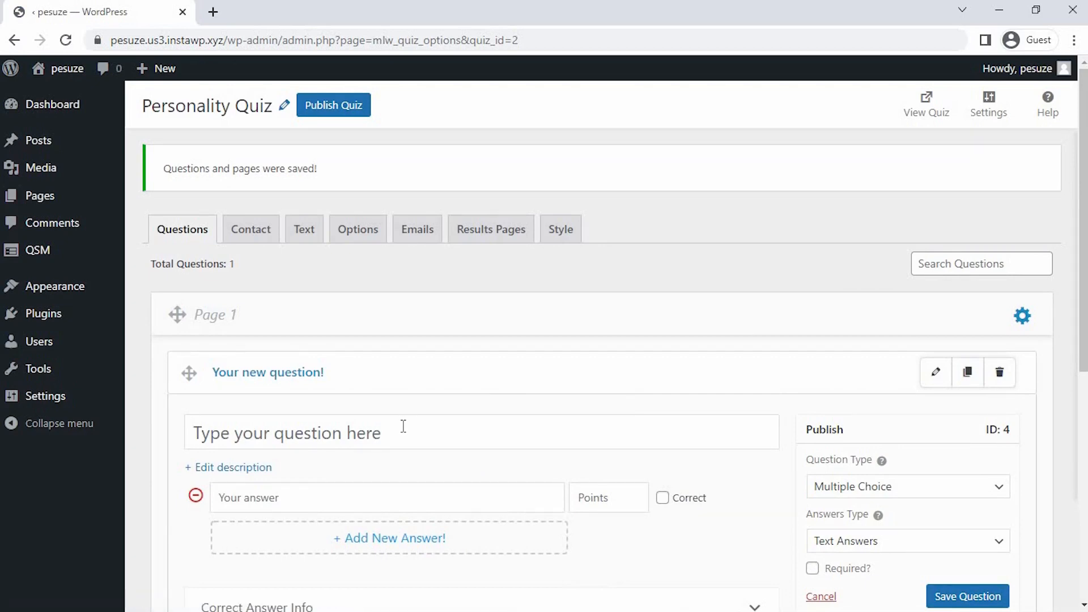
text(Assum)
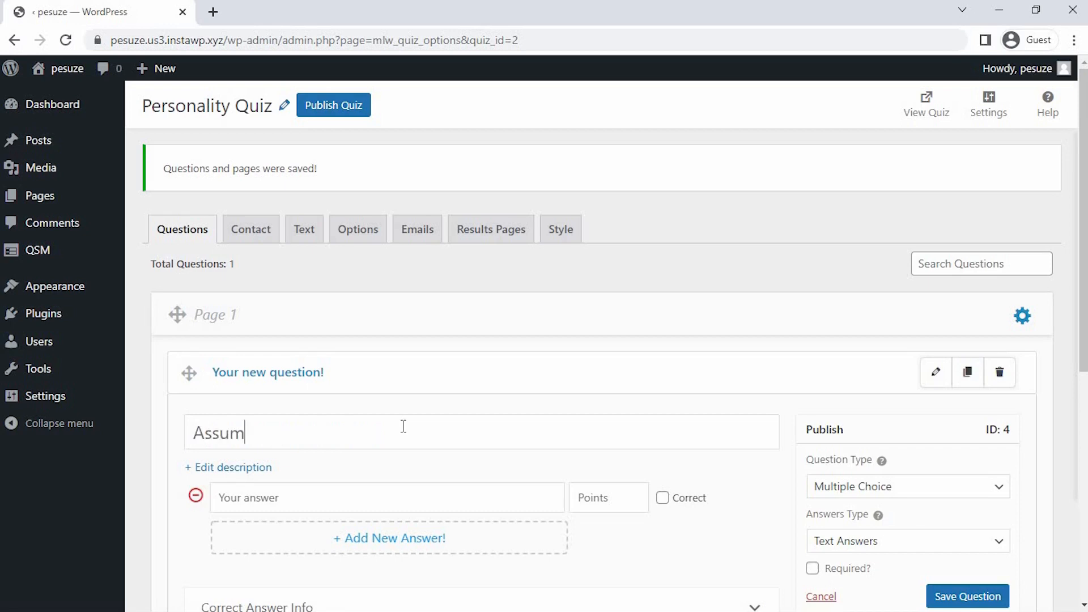
text(ing you were dumped in the past, what)
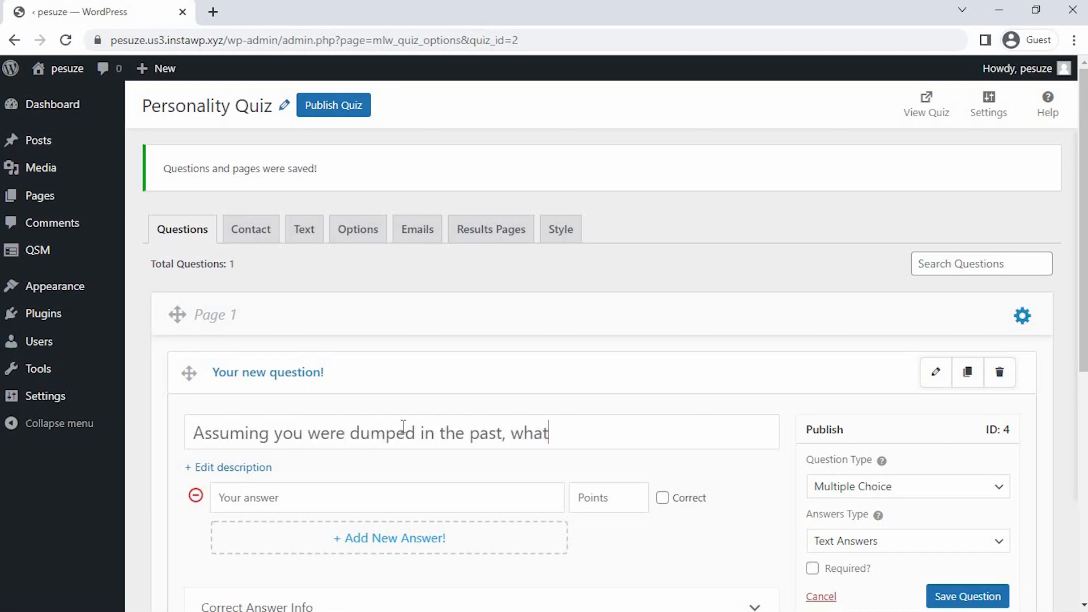
text(was your typical reaction?)
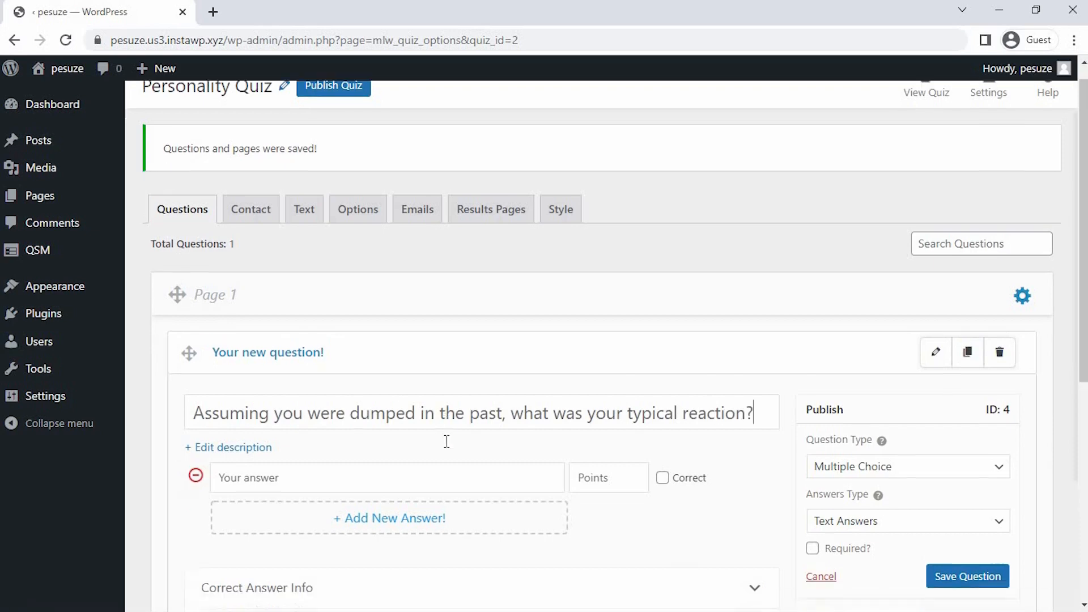
click(905, 466)
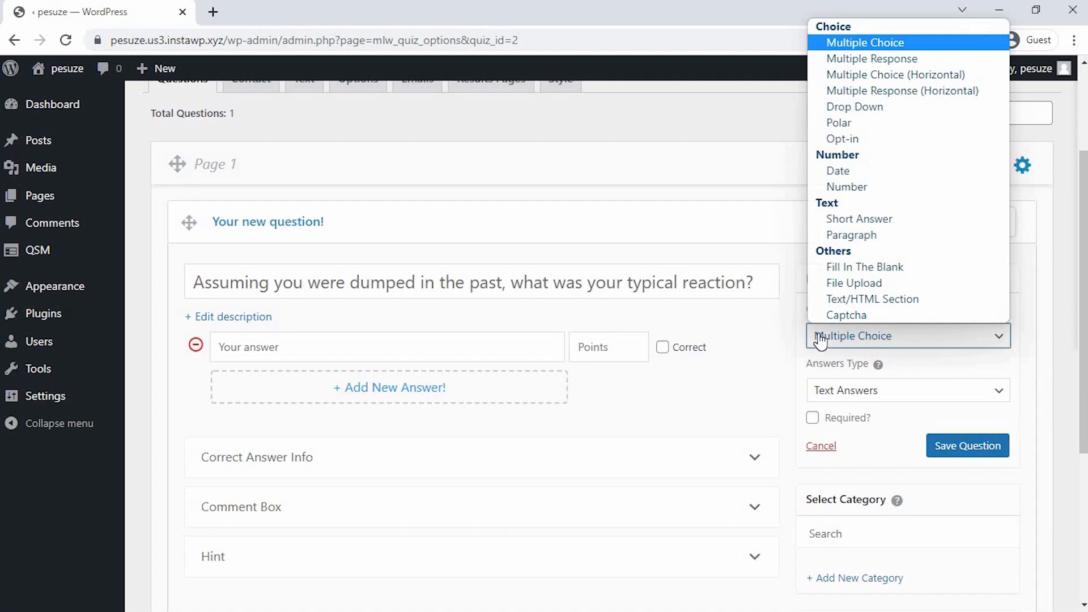
Enter answers starting 'I often knew it was coming' worth 5/10/15 points, keep it optional, and save
click(865, 42)
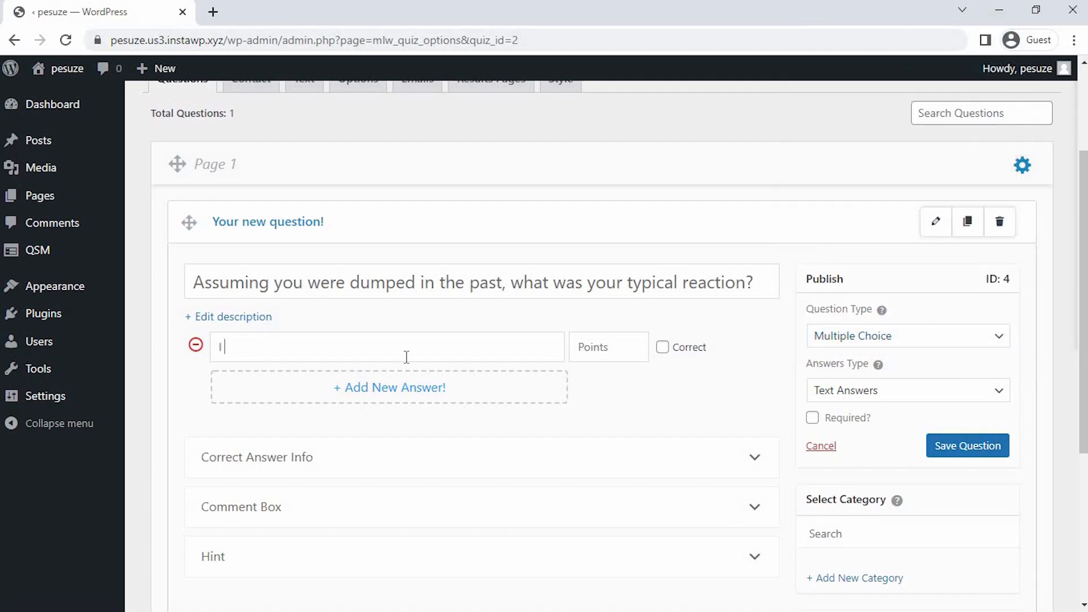
text(I often knew it was coming)
click(609, 346)
text(5)
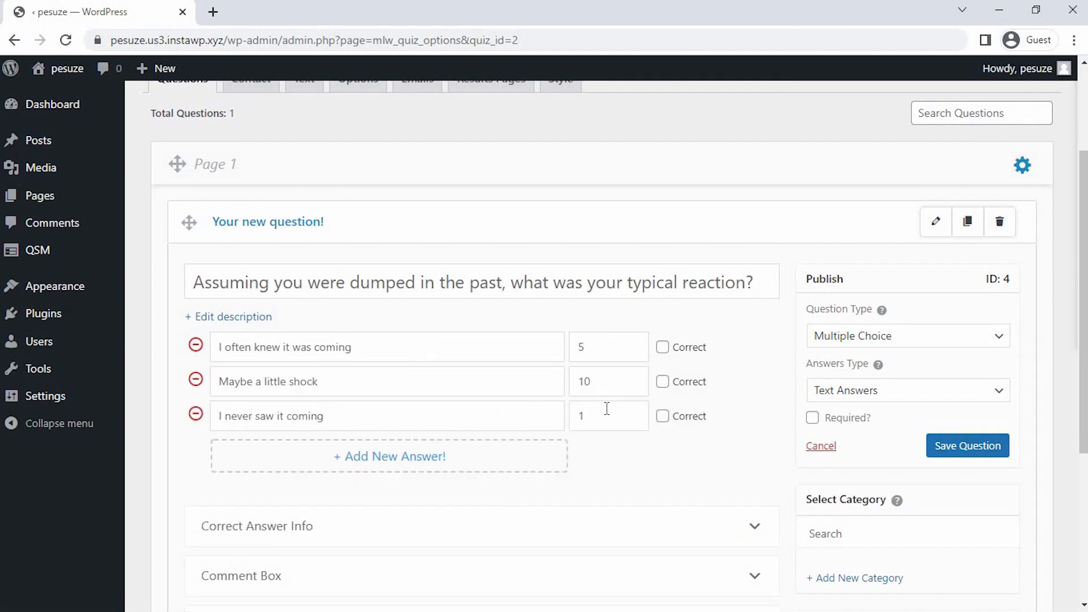
click(813, 417)
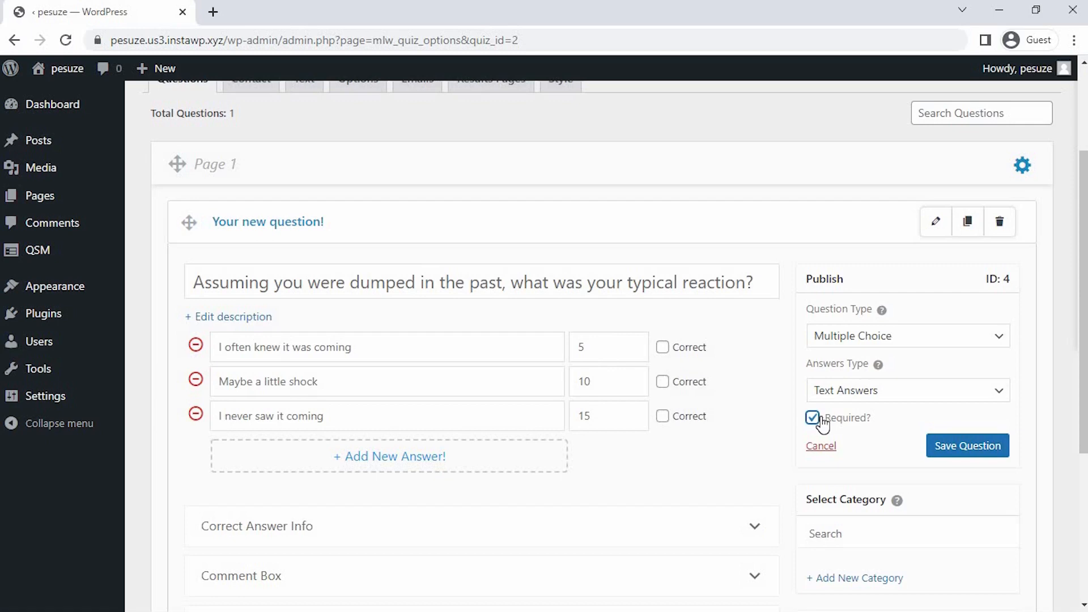
click(812, 418)
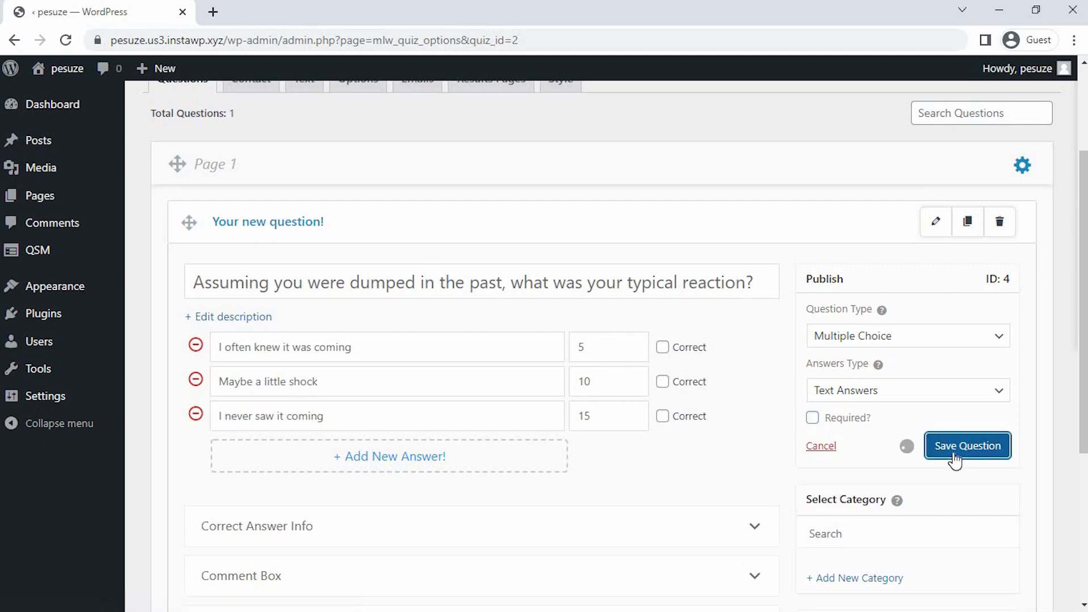
click(966, 445)
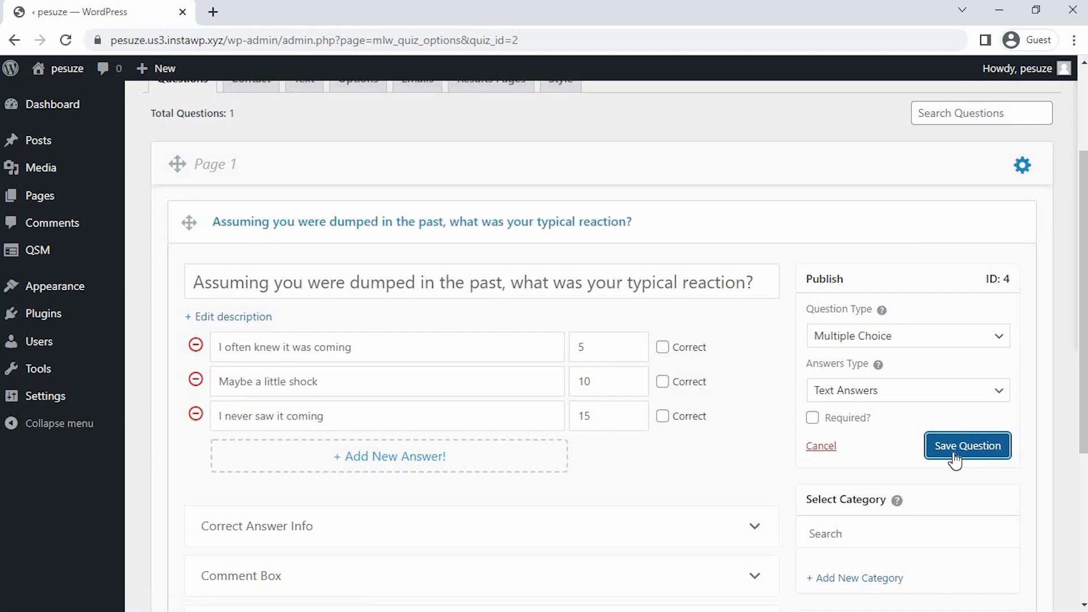
scroll(down, 3)
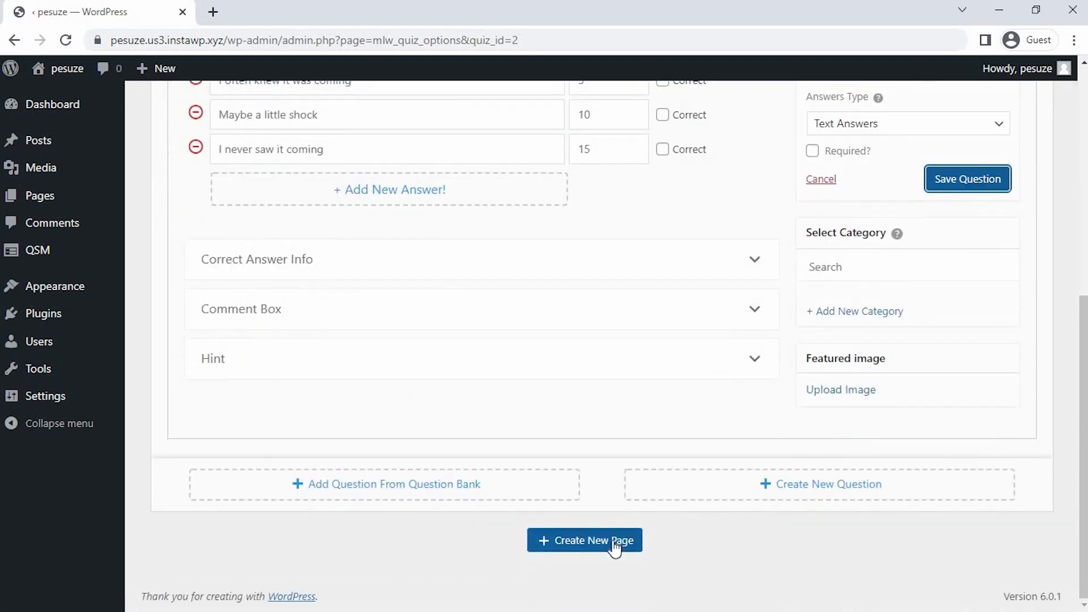
Add a Page 2 multiple-choice question on telling if someone is interested, with 'Sometimes' among answers, and save
click(585, 540)
text(Can usua)
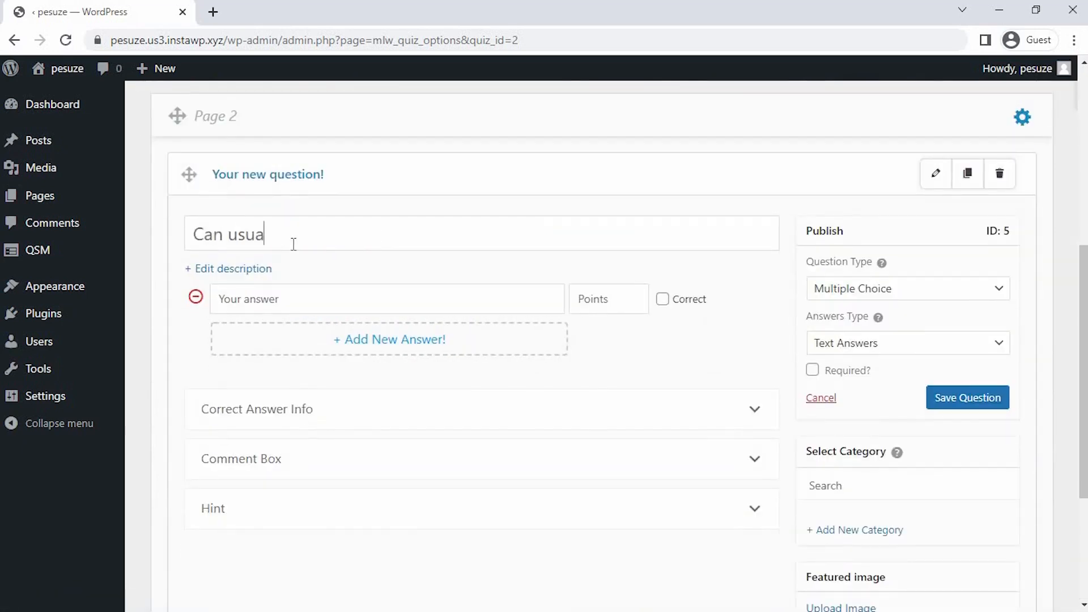
text(lly tell if someone is interested i)
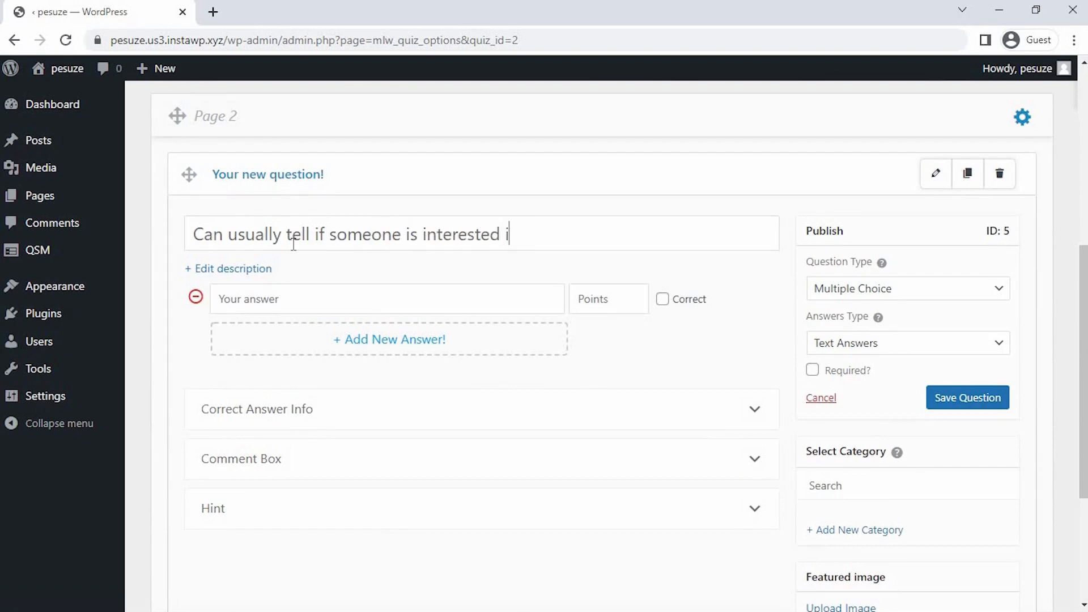
click(906, 288)
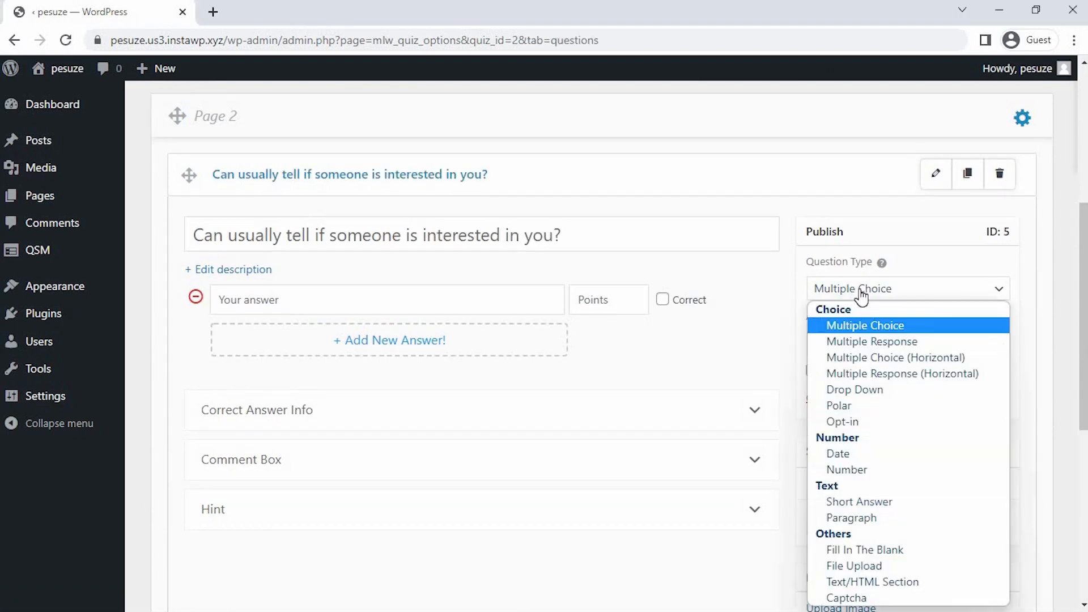
click(864, 325)
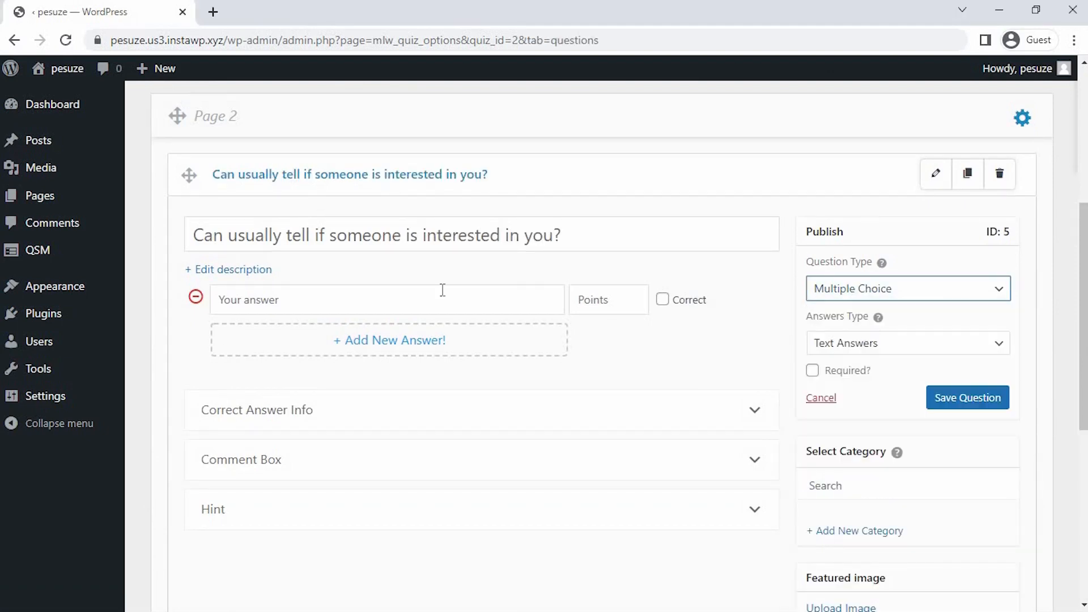
text(Sometimes)
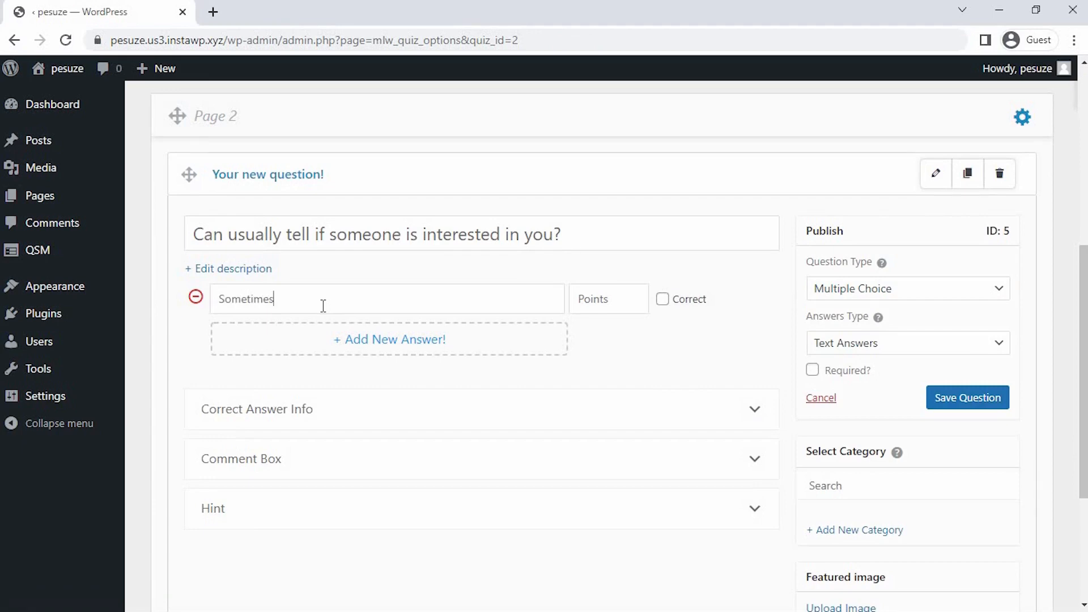
click(388, 339)
text(5)
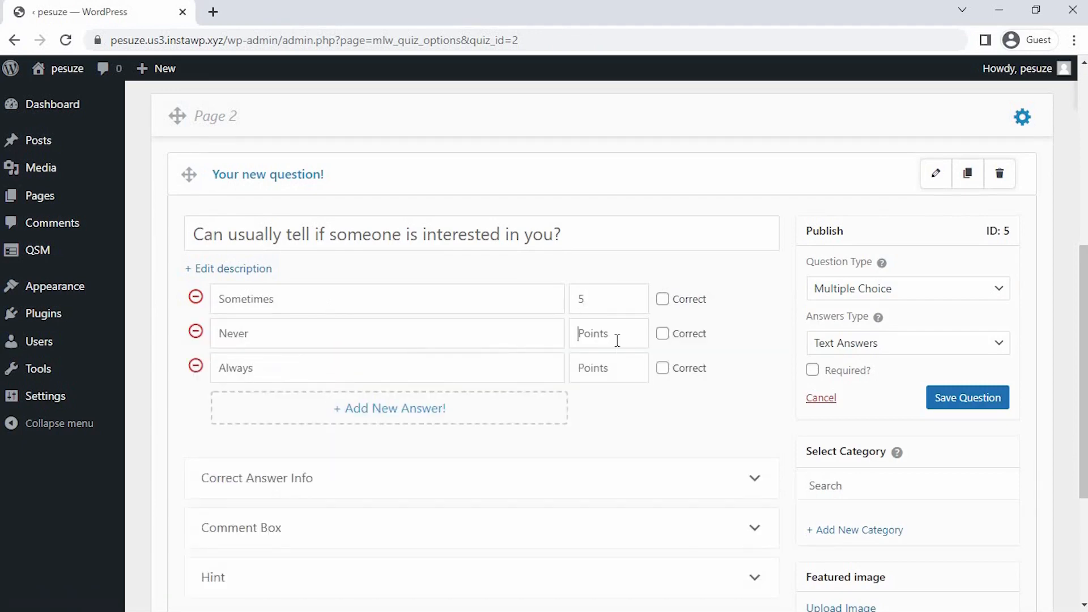
click(967, 398)
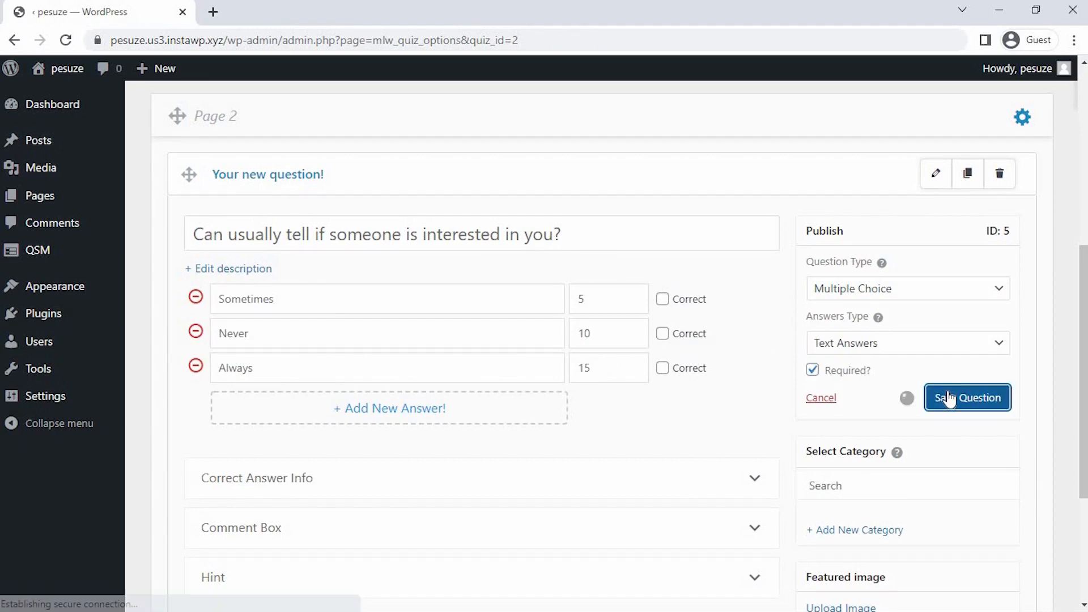
Add a Page 3 question 'If life was a play, who would you be?' with three answers and save
click(967, 398)
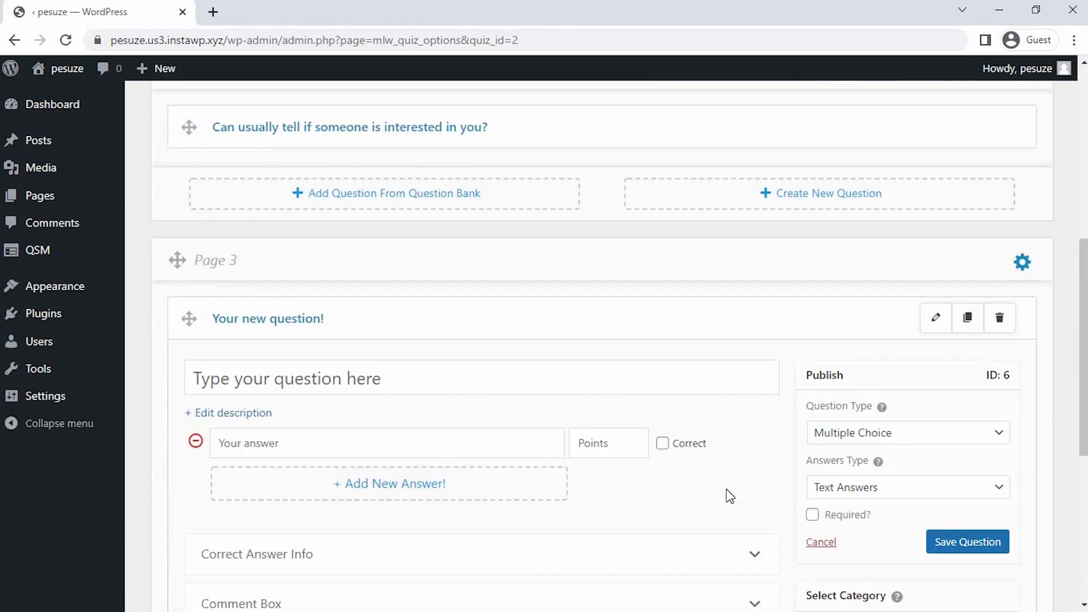
text(I life was a play)
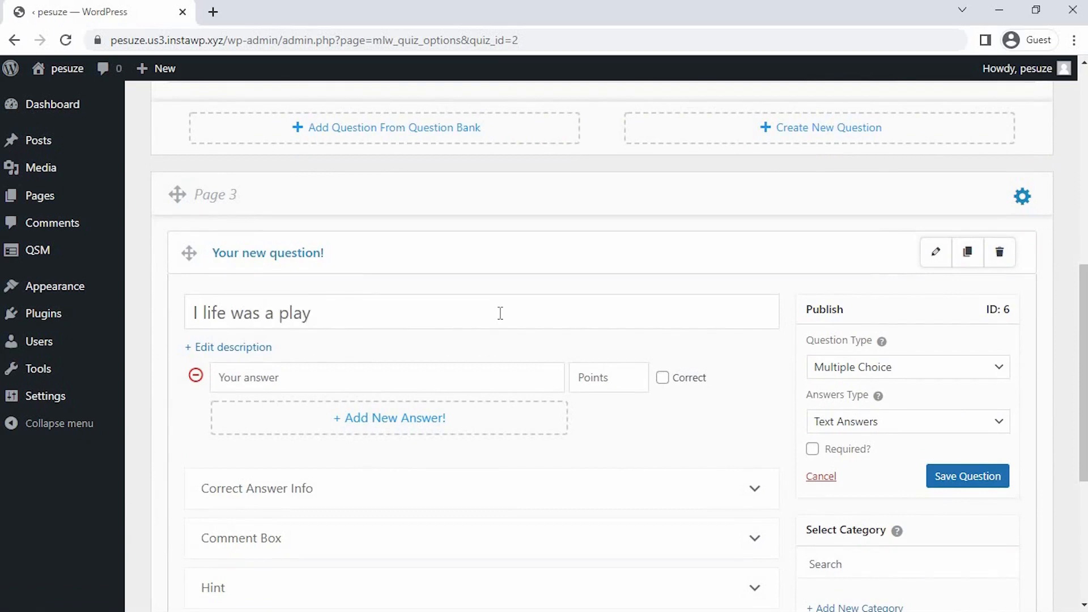
text(, who would you be?)
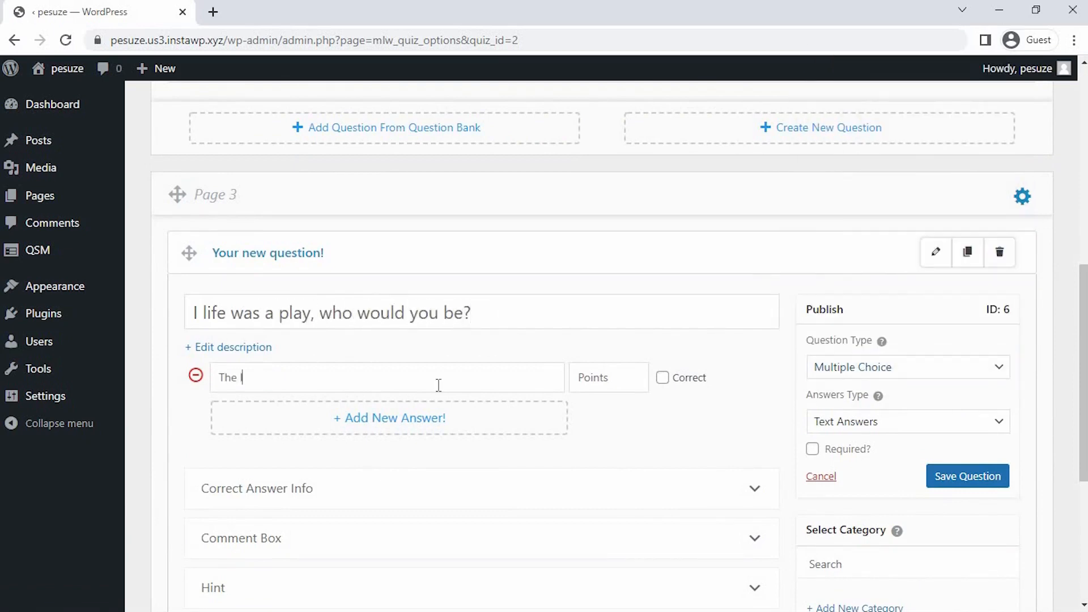
click(389, 418)
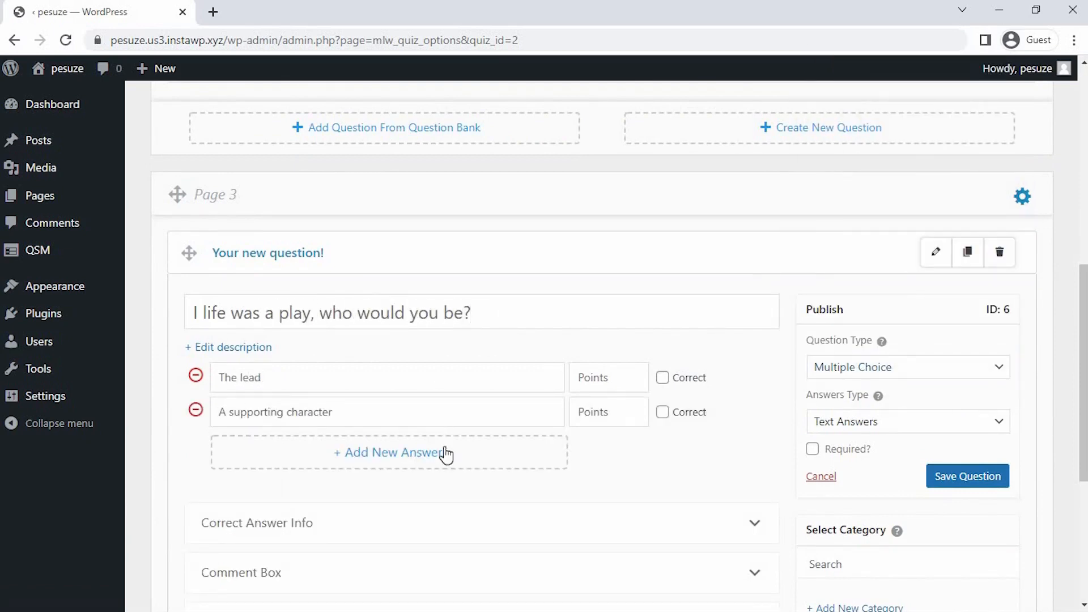
click(389, 453)
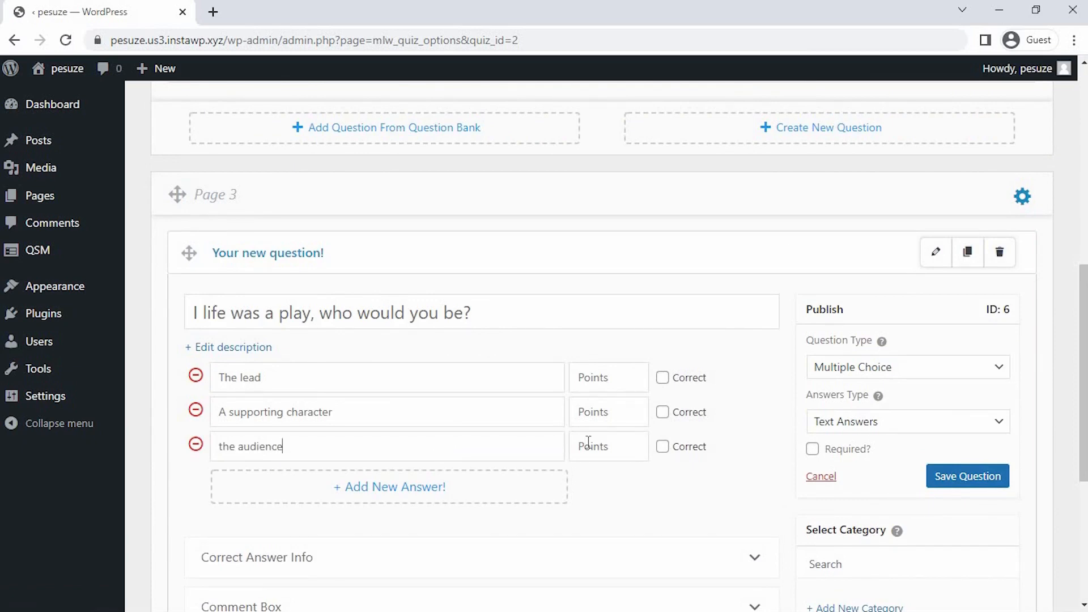
click(966, 476)
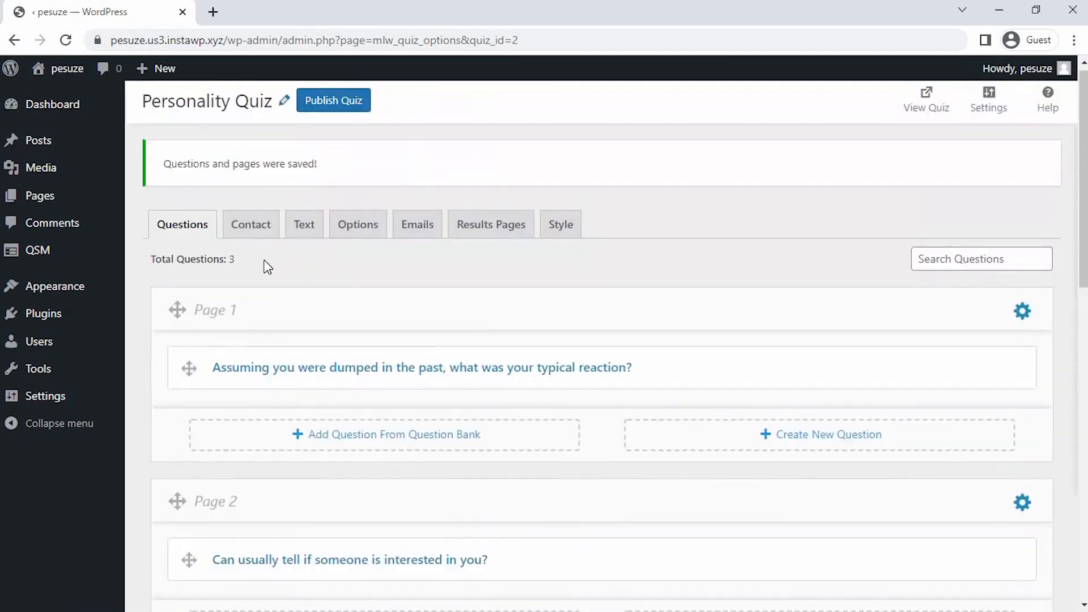
Build a contact form with a Name text field and an Email ID email field, then save it
click(250, 224)
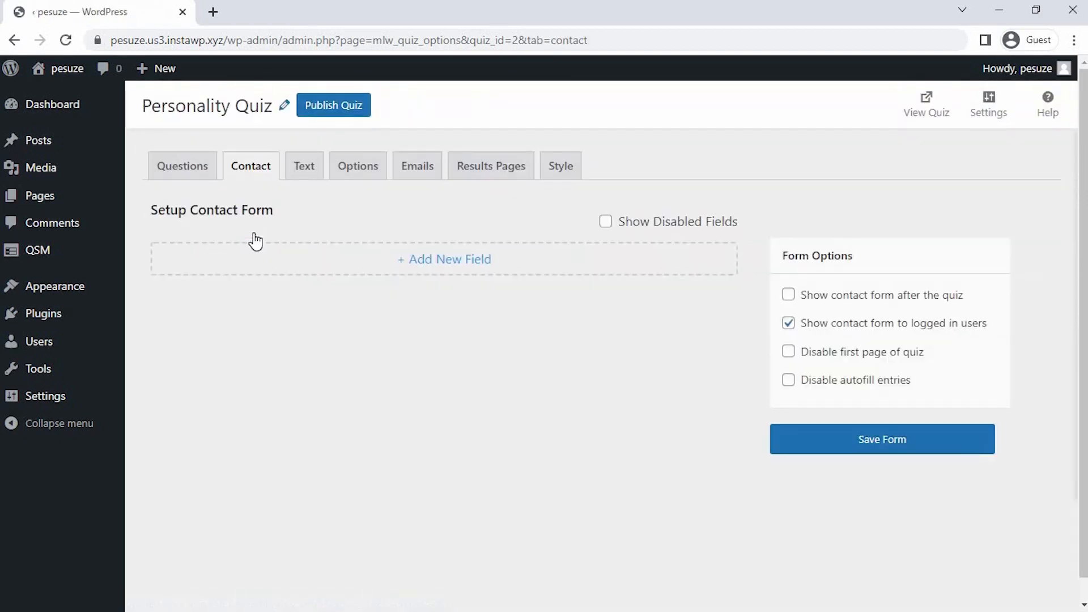
mouse_move(443, 259)
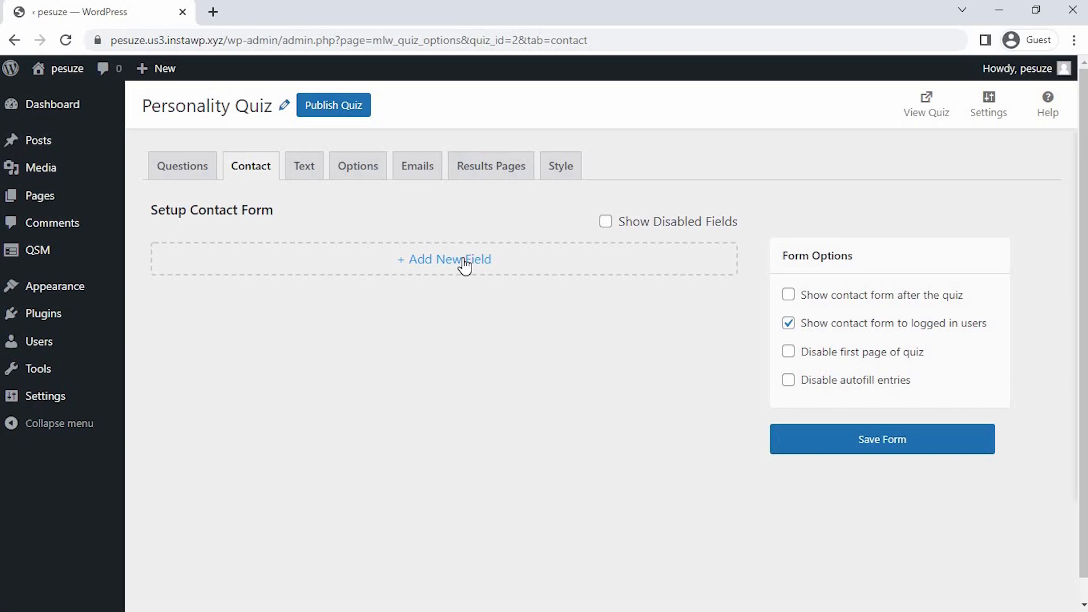
click(445, 259)
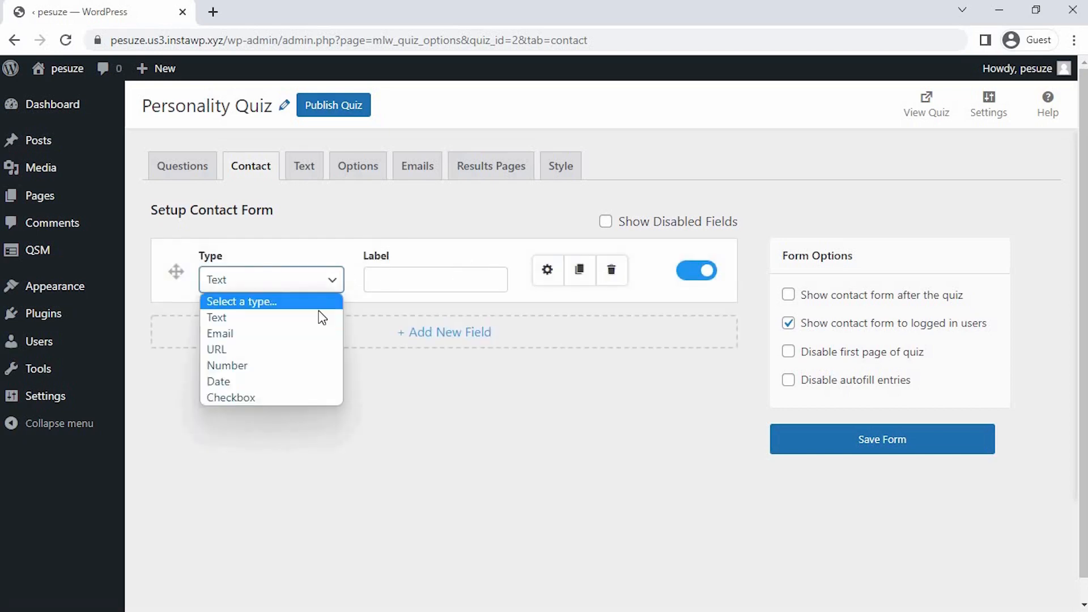
click(216, 317)
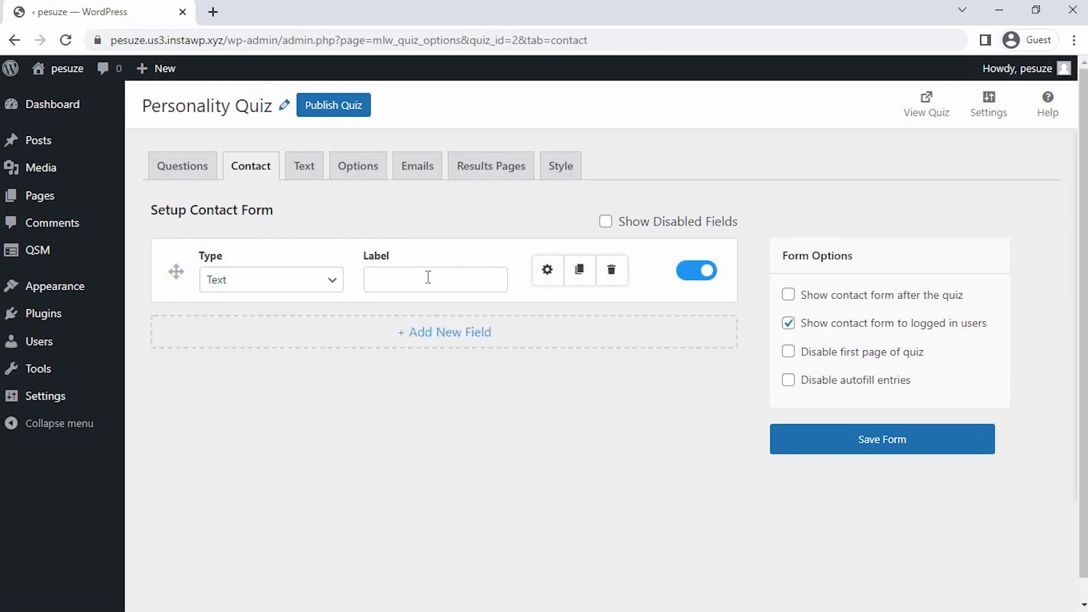
click(547, 269)
text(Name)
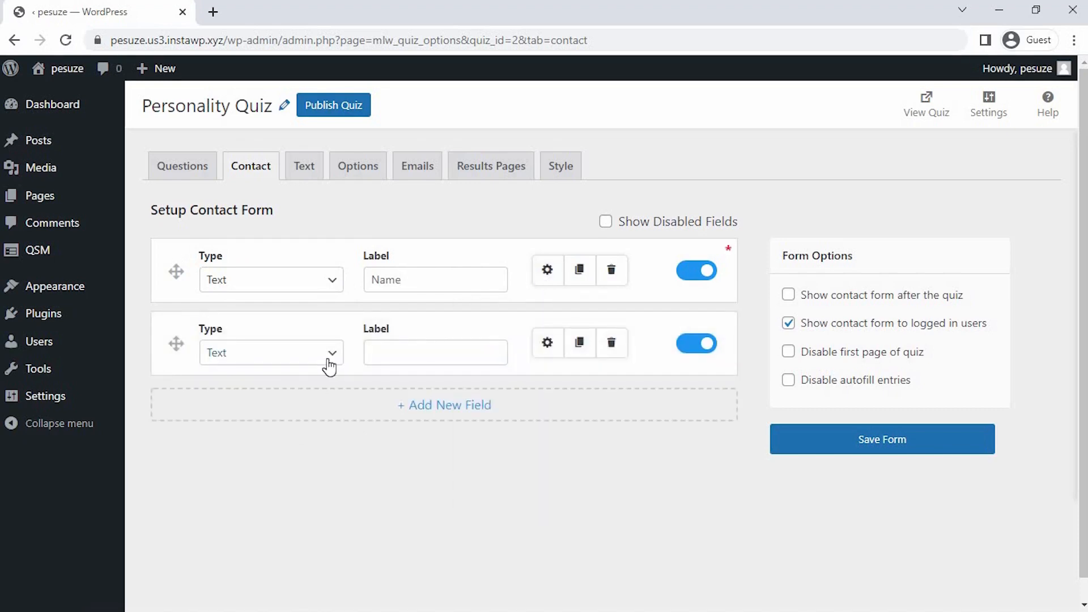
click(270, 352)
text(Email ID)
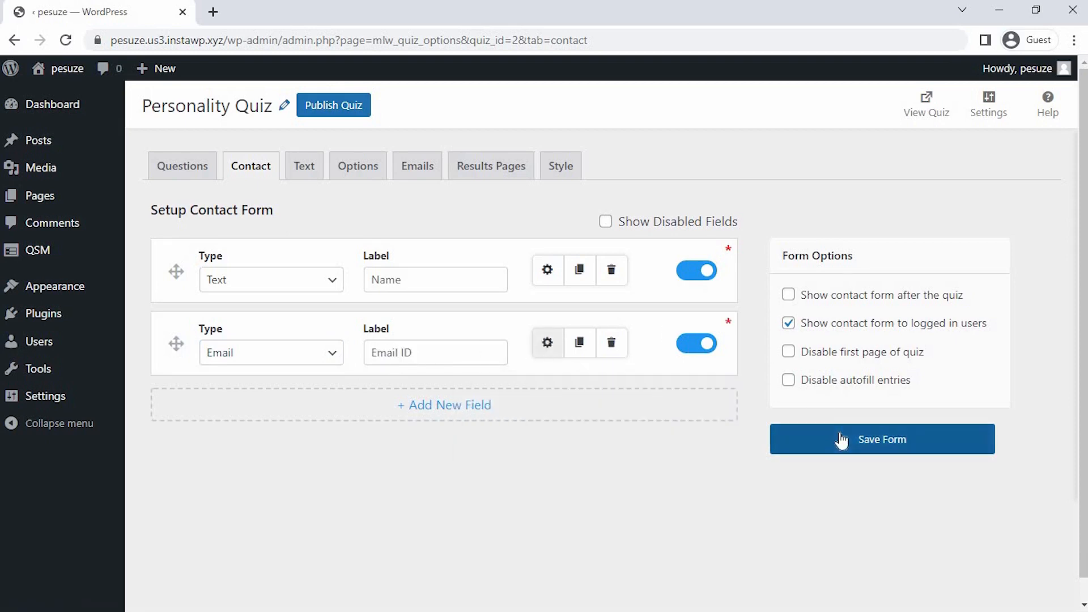
click(881, 439)
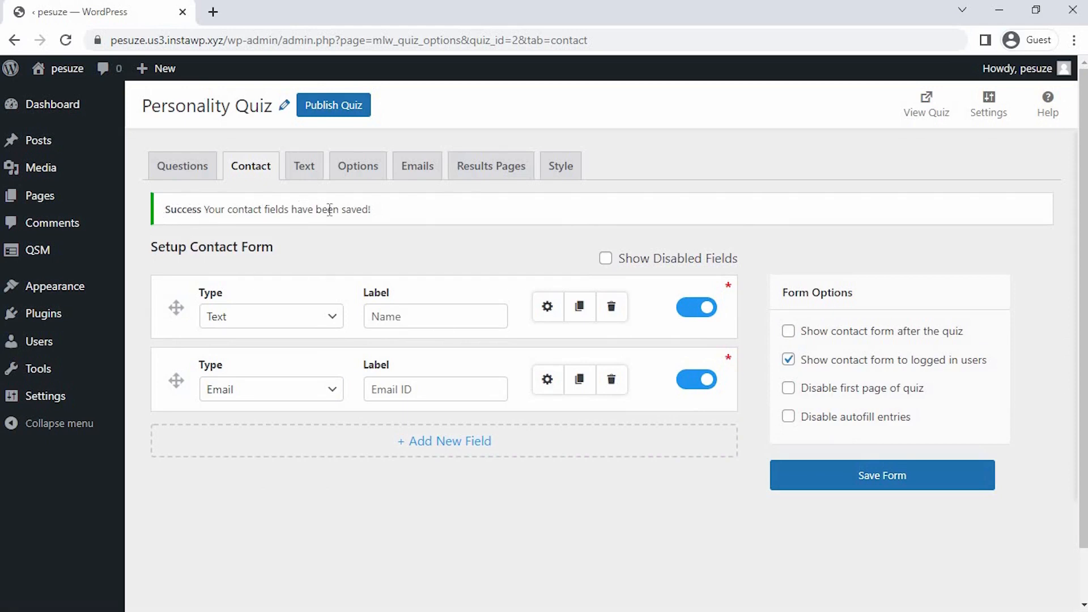
mouse_move(382, 215)
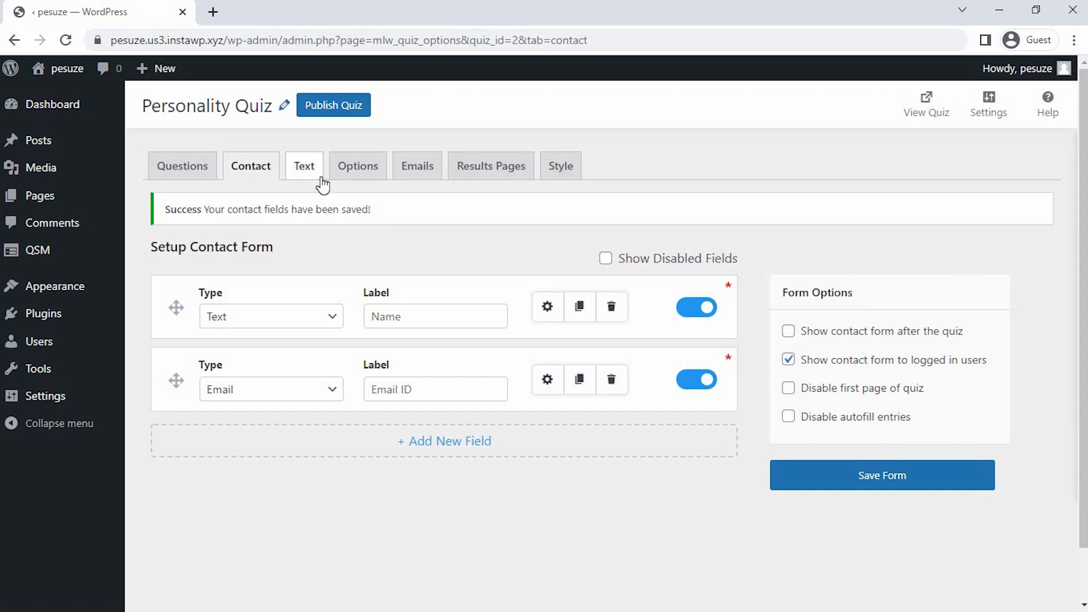
mouse_move(491, 166)
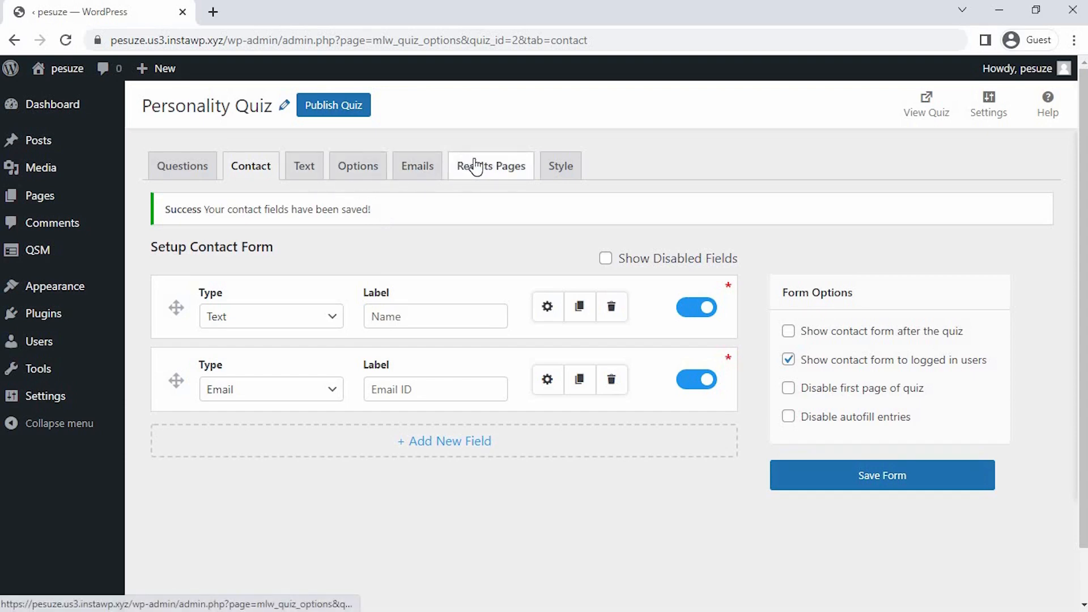
Add a total-points condition and start the message 'Thanks %USER_NAME% for your choices.' using the template variable
click(490, 165)
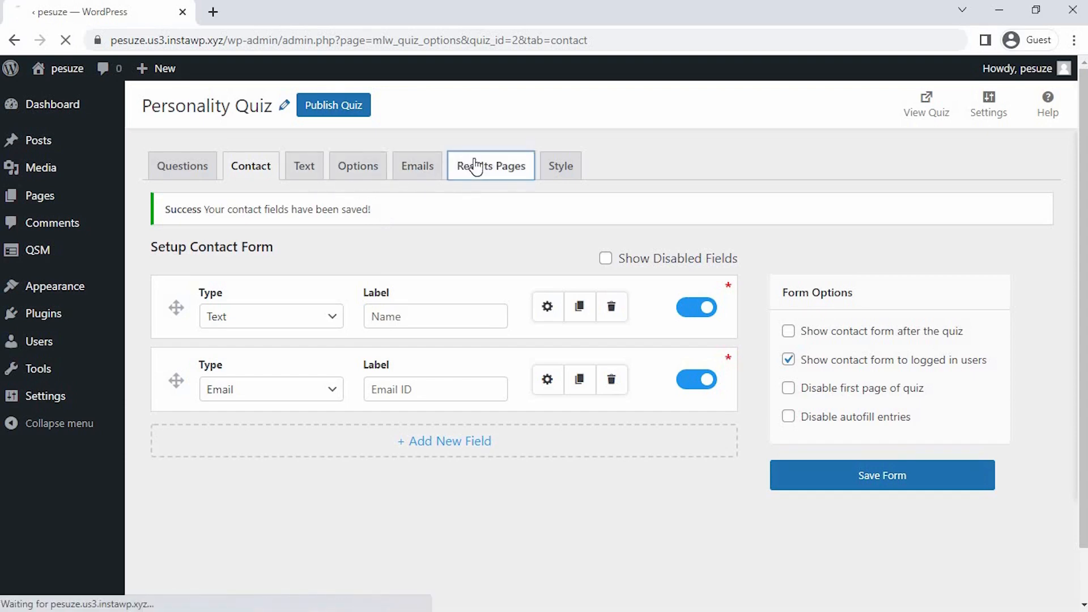
click(491, 166)
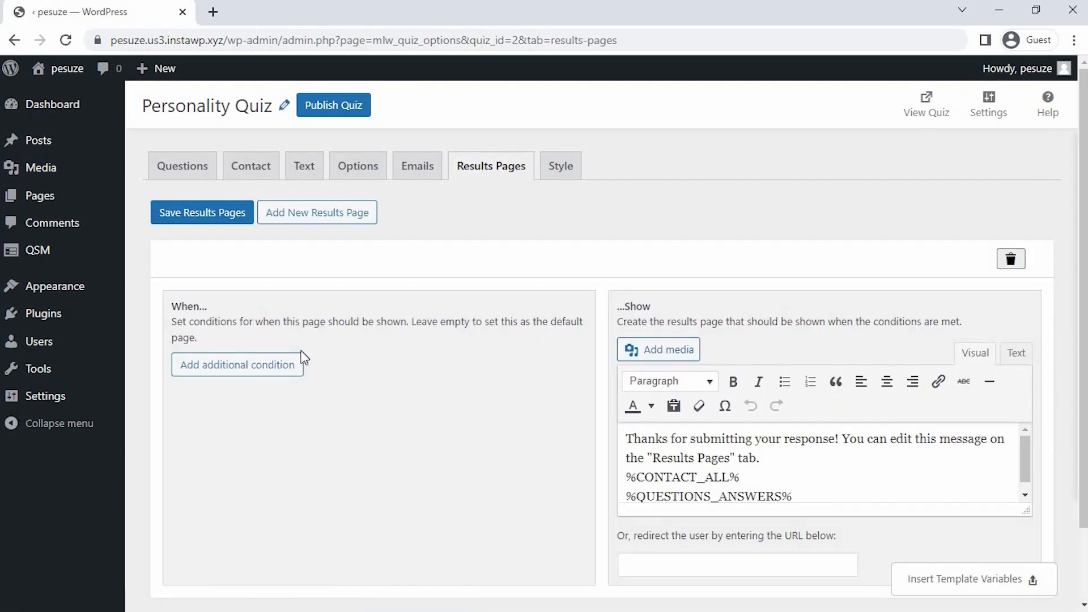
mouse_move(242, 384)
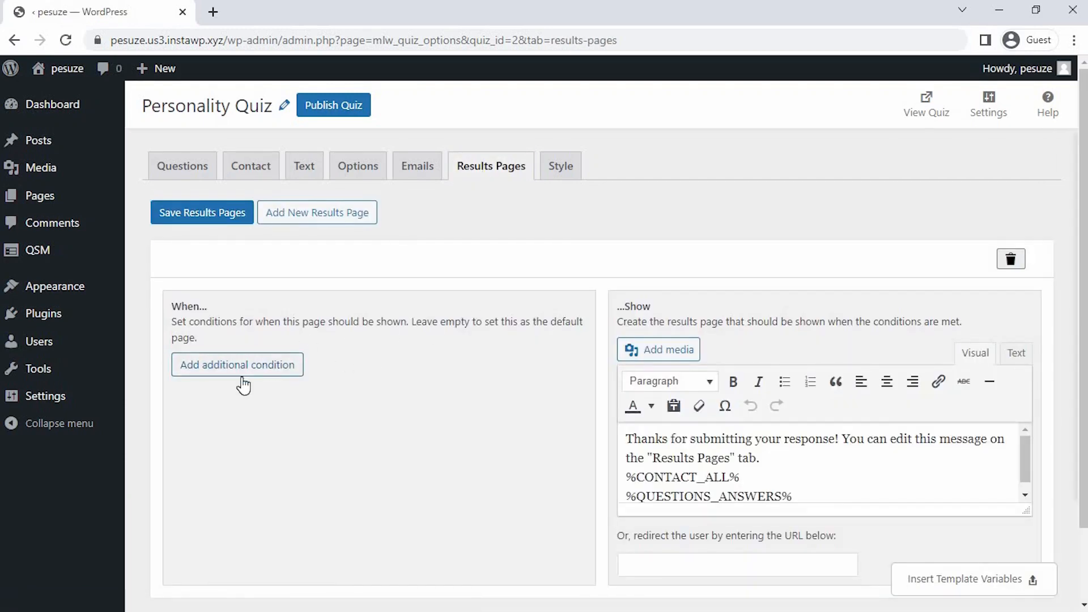
click(237, 364)
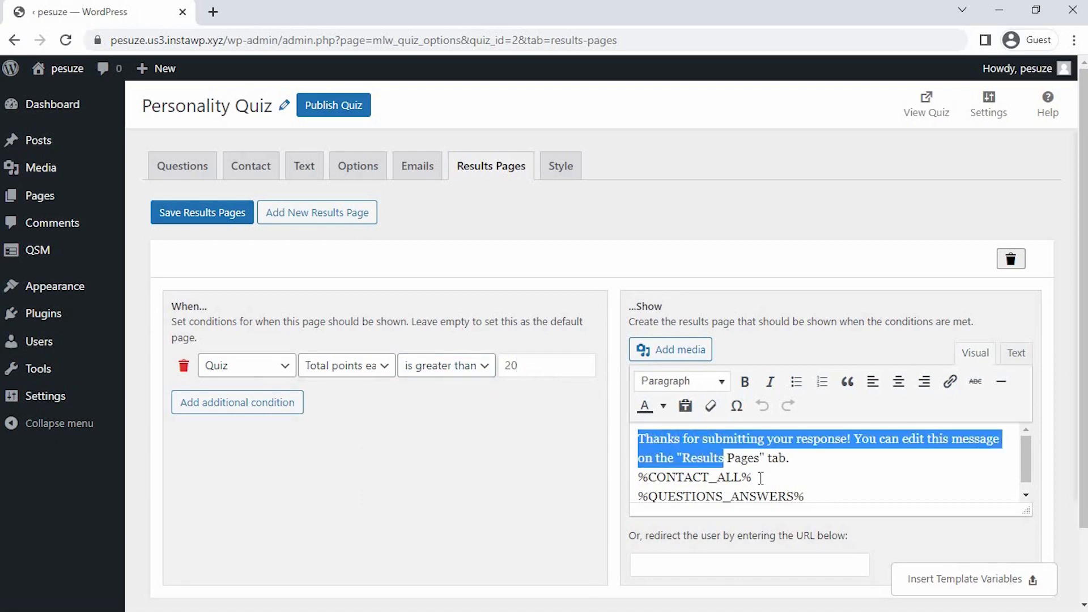
key(Delete)
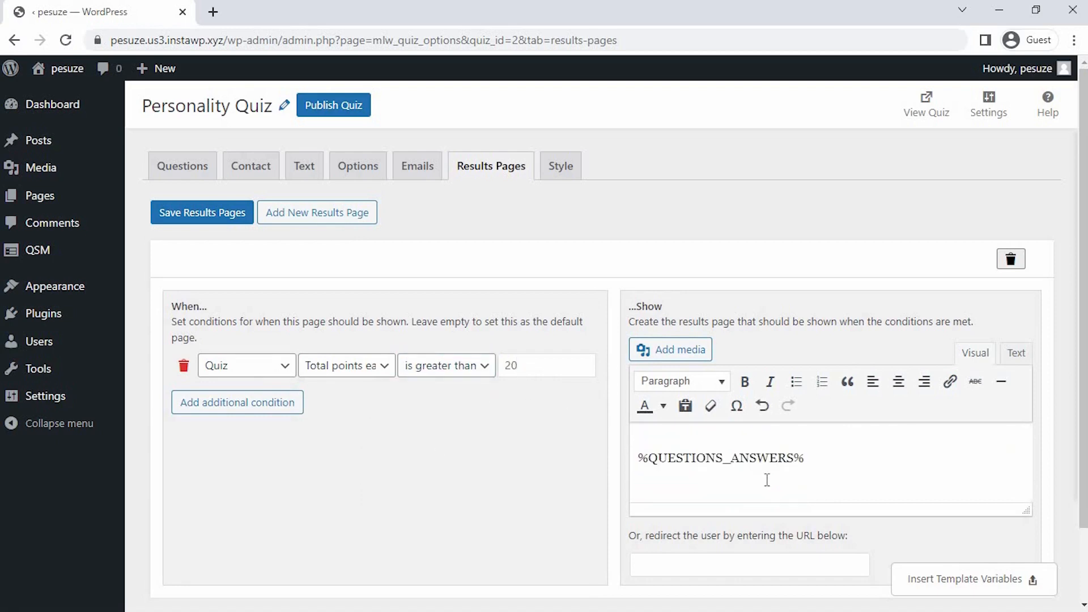
text(T)
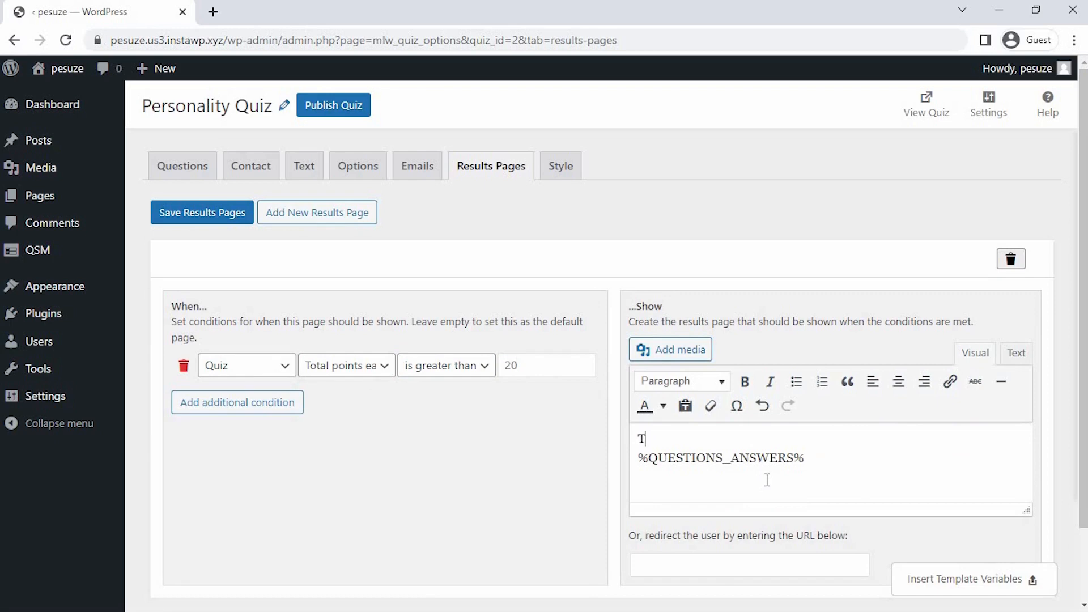
text(hanks)
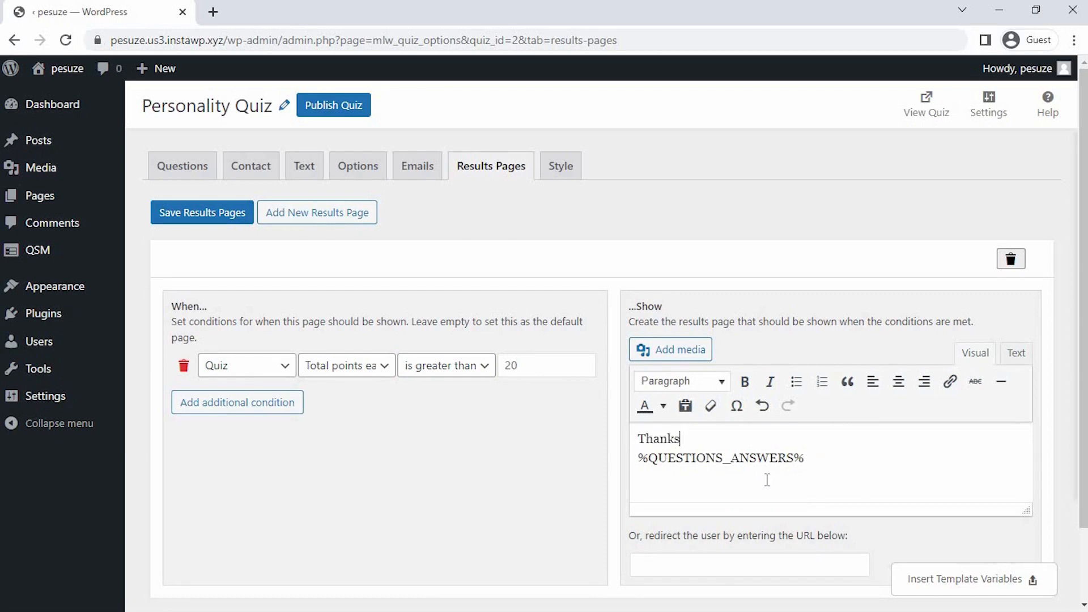
click(964, 579)
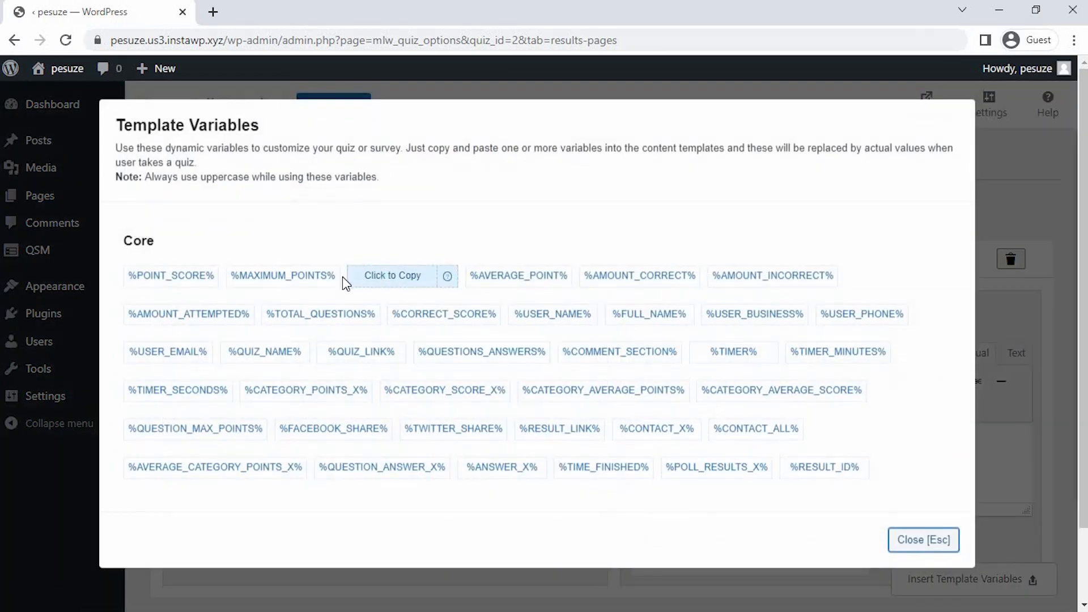
click(922, 539)
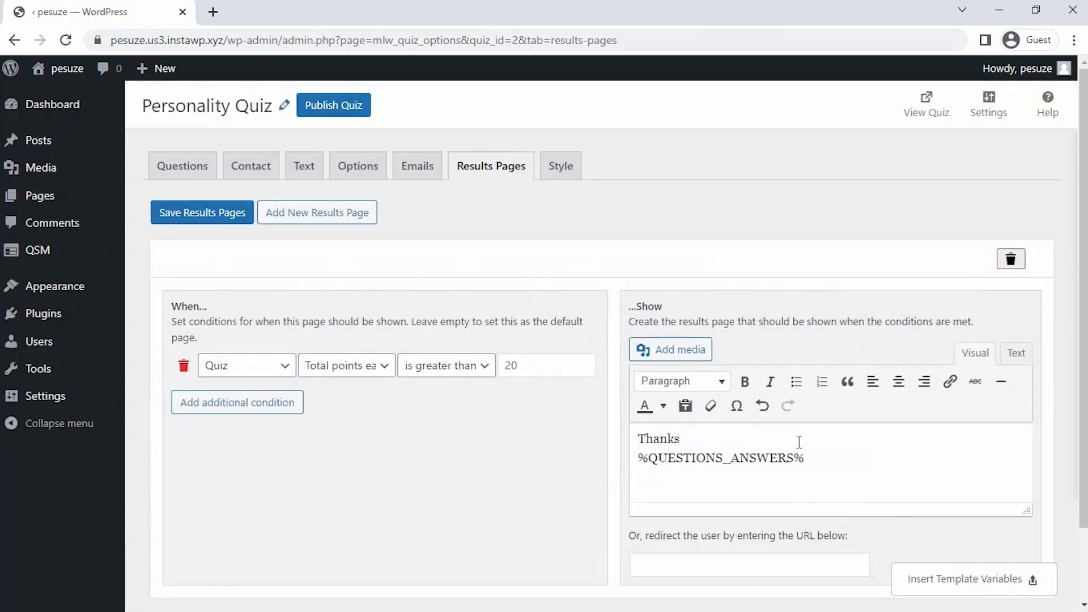
text(%USER_NAME% f)
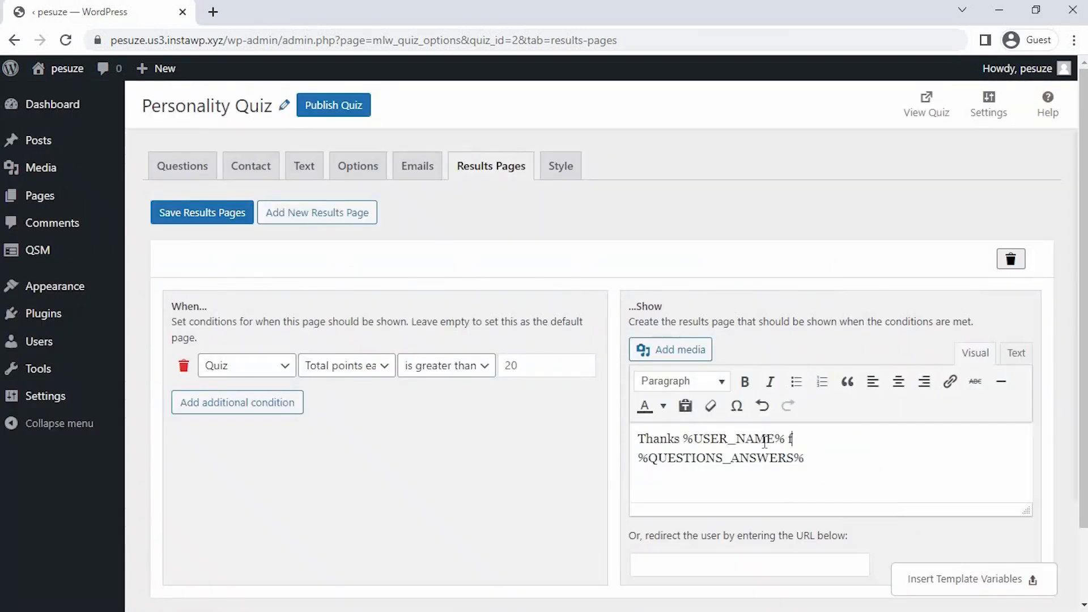
text(or your choic)
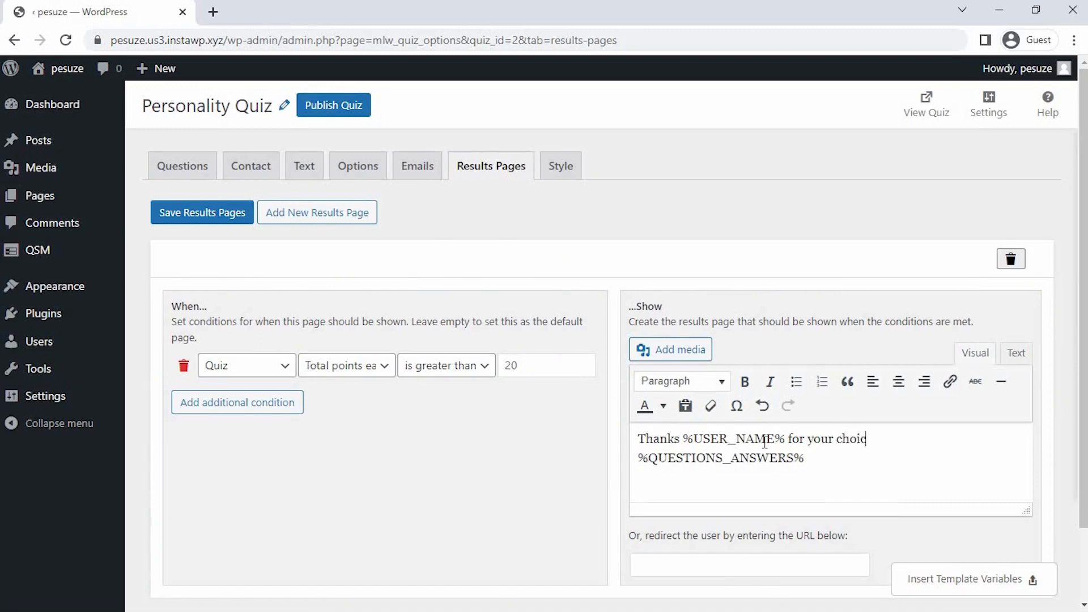
text(es.)
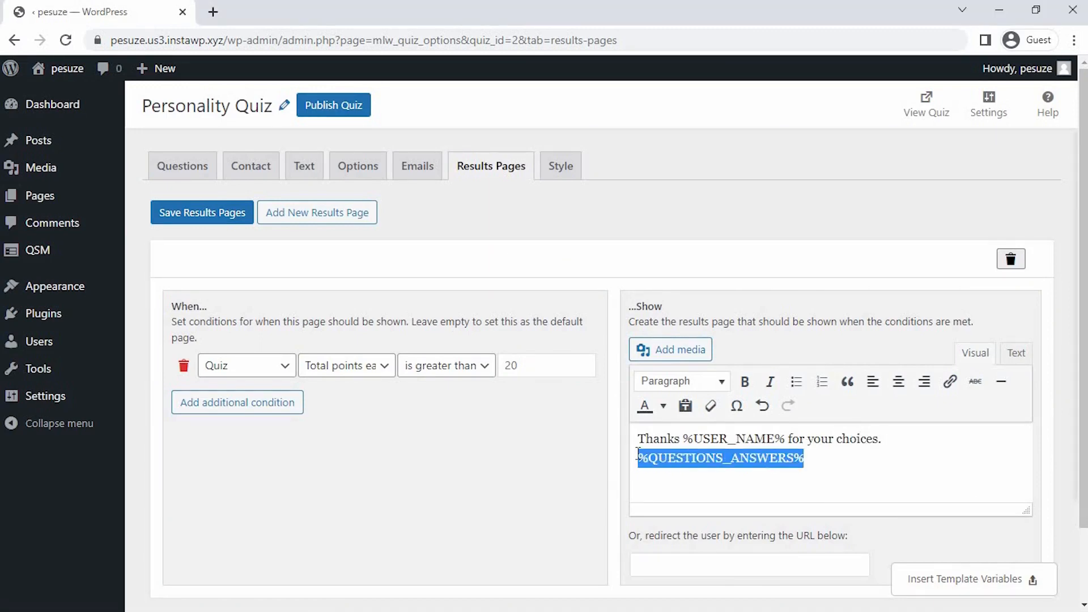
Write the Thinker result text and the Neurotic mood-swings trait text, colouring the trait description dark blue
key(Delete)
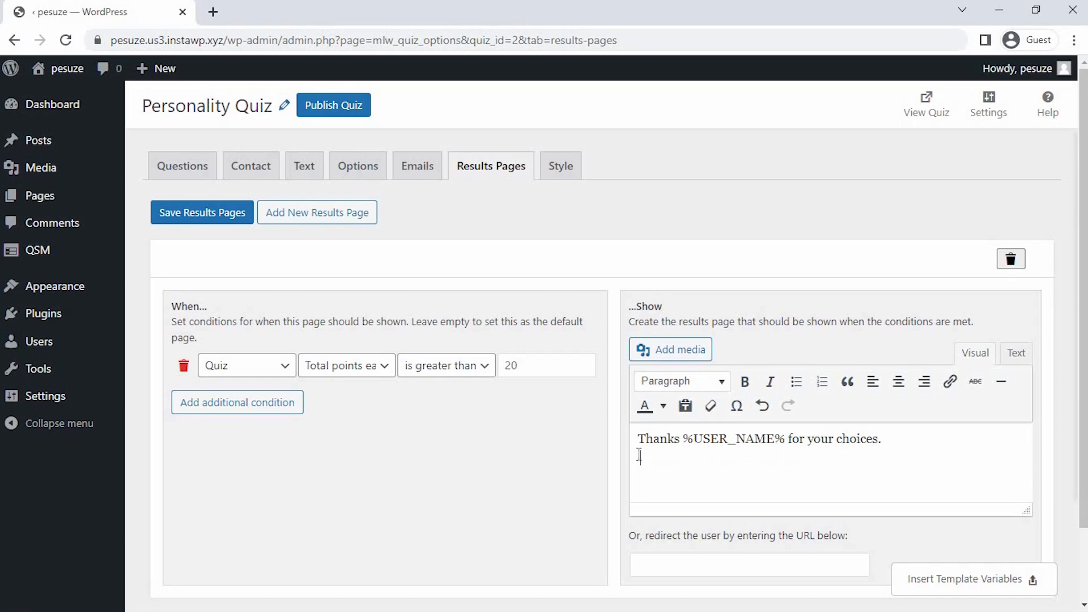
text(based on your scores you got the)
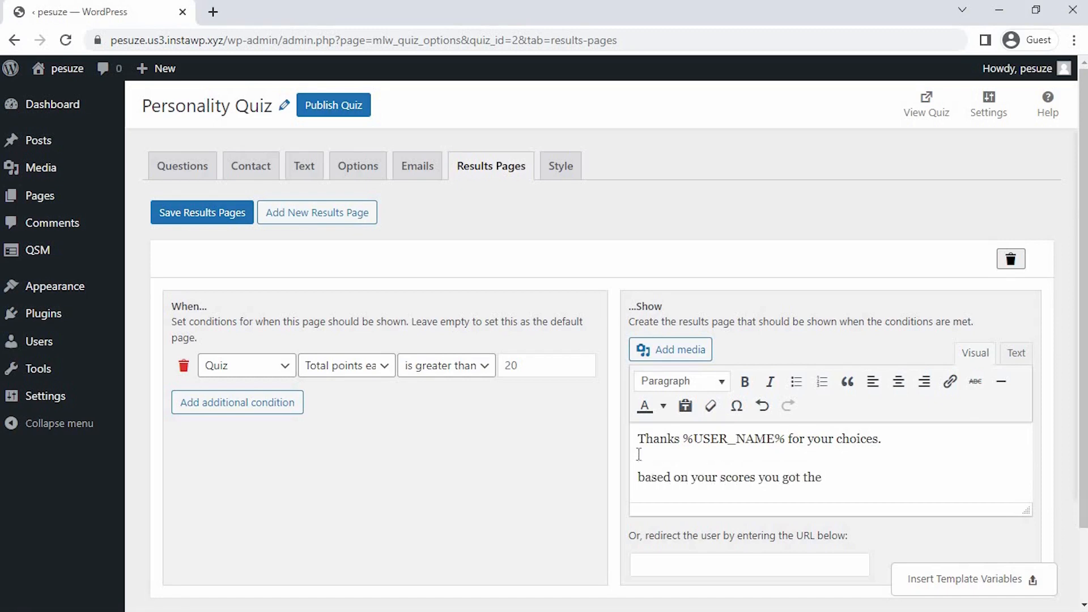
text(personality as in you are a Thinker!!!!)
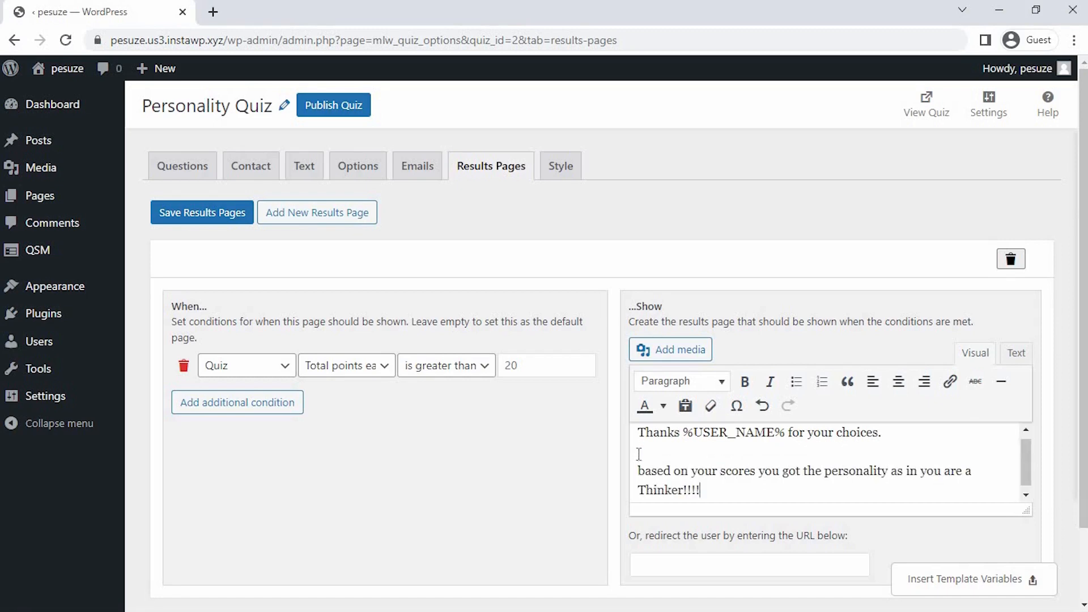
text(The personality tends to be mentally active and constantly questioning.)
text(based on your scores you got the personal)
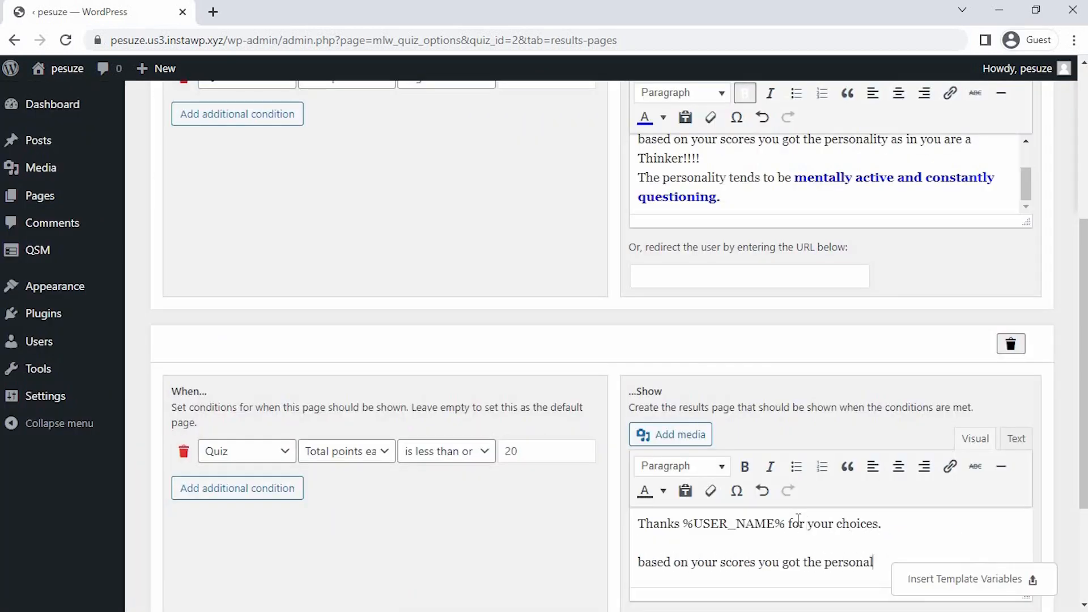
scroll(down, 3)
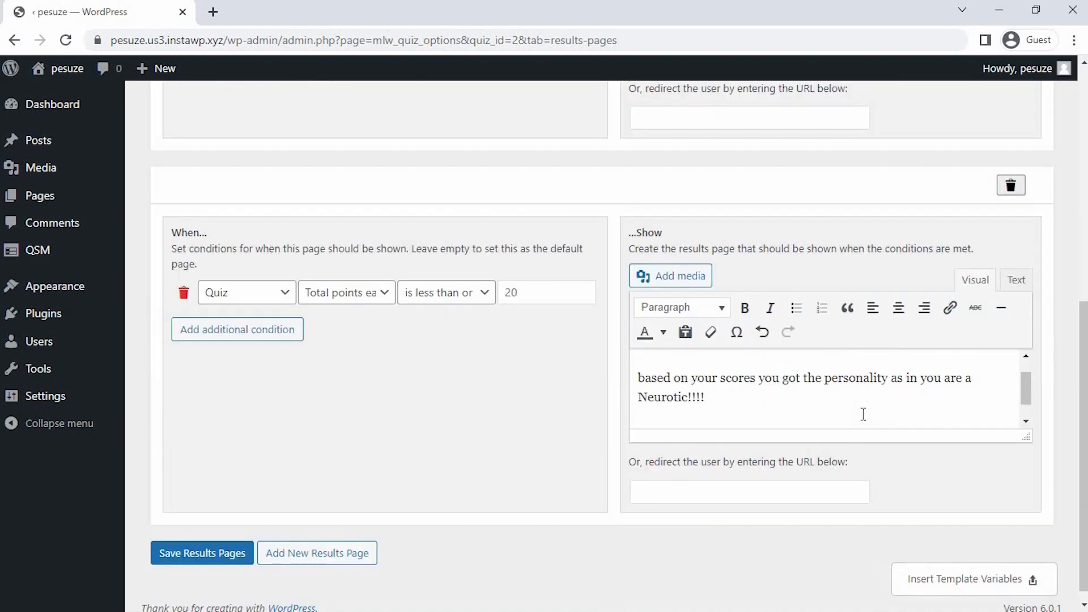
text(It is a trait that tends to experience mood swings)
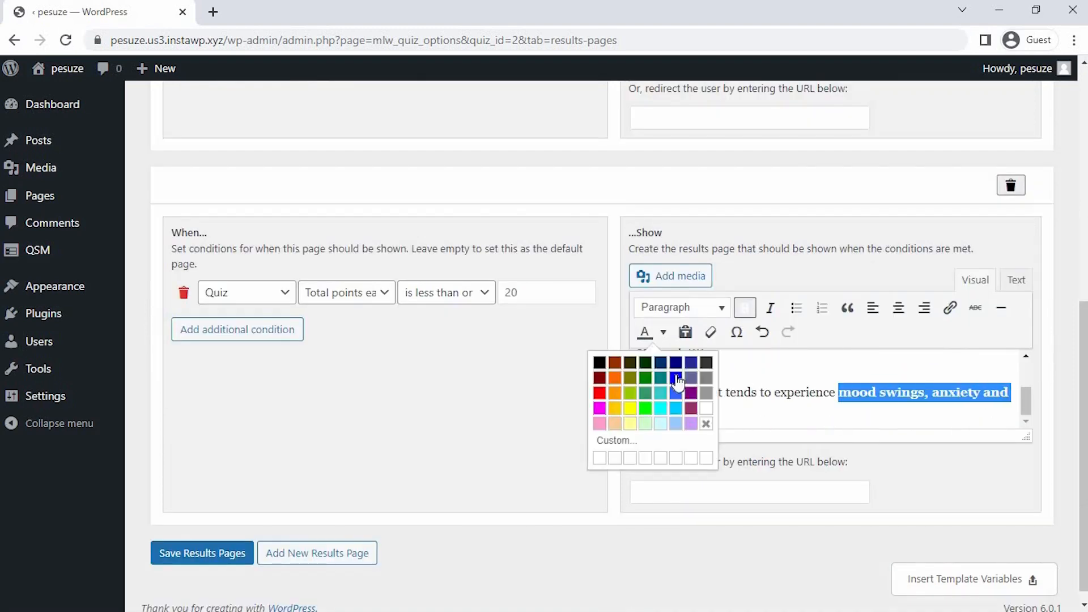
click(202, 553)
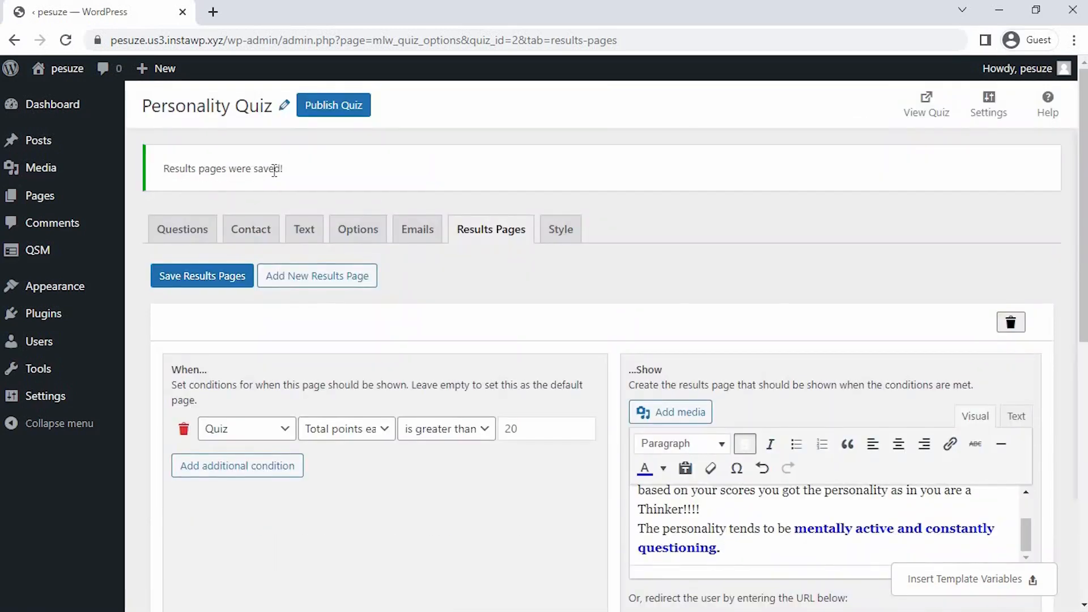
mouse_move(613, 229)
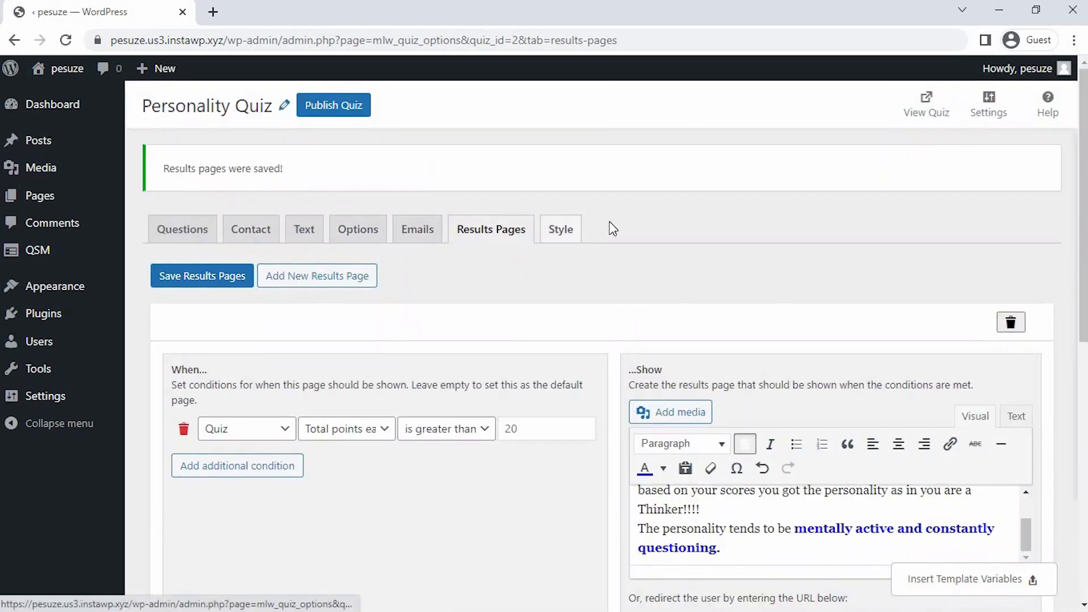
mouse_move(926, 105)
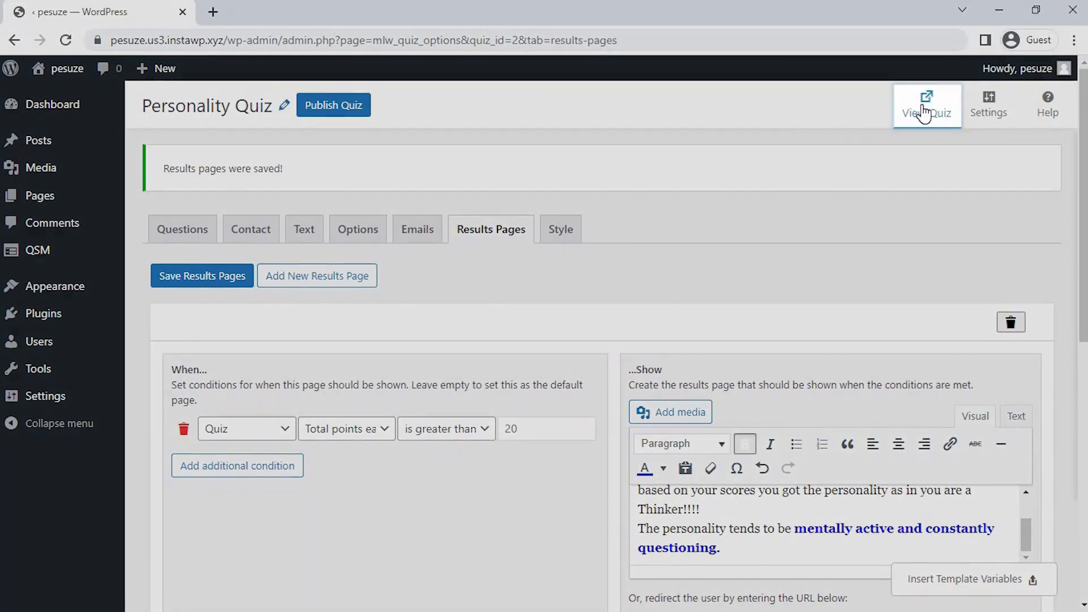
Take the live quiz as John, answer the questions (e.g. Never) and submit to reach the Thinker results page
click(926, 104)
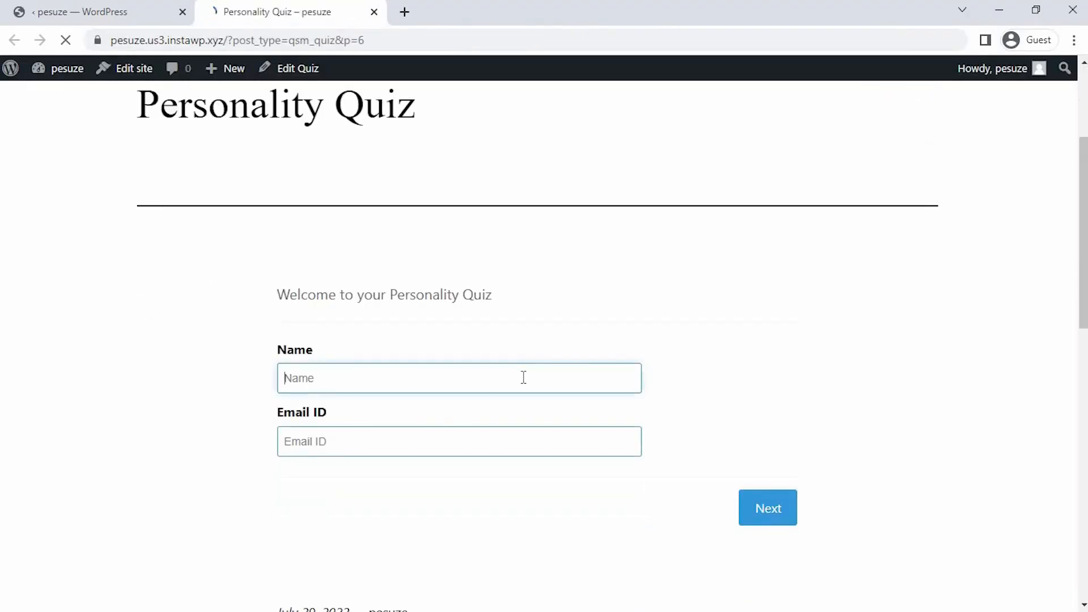
text(John@)
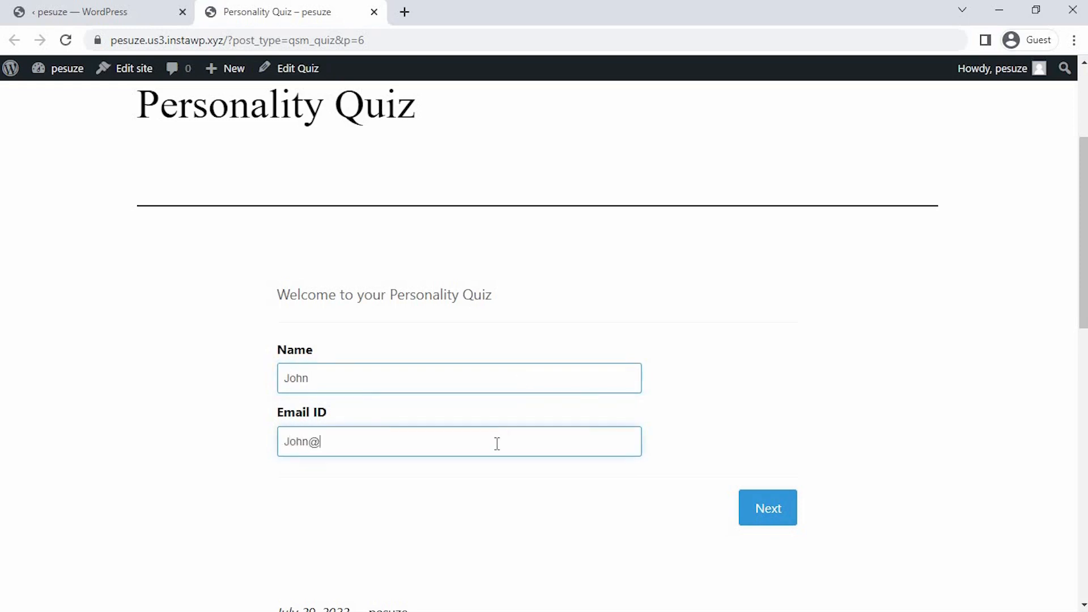
click(767, 507)
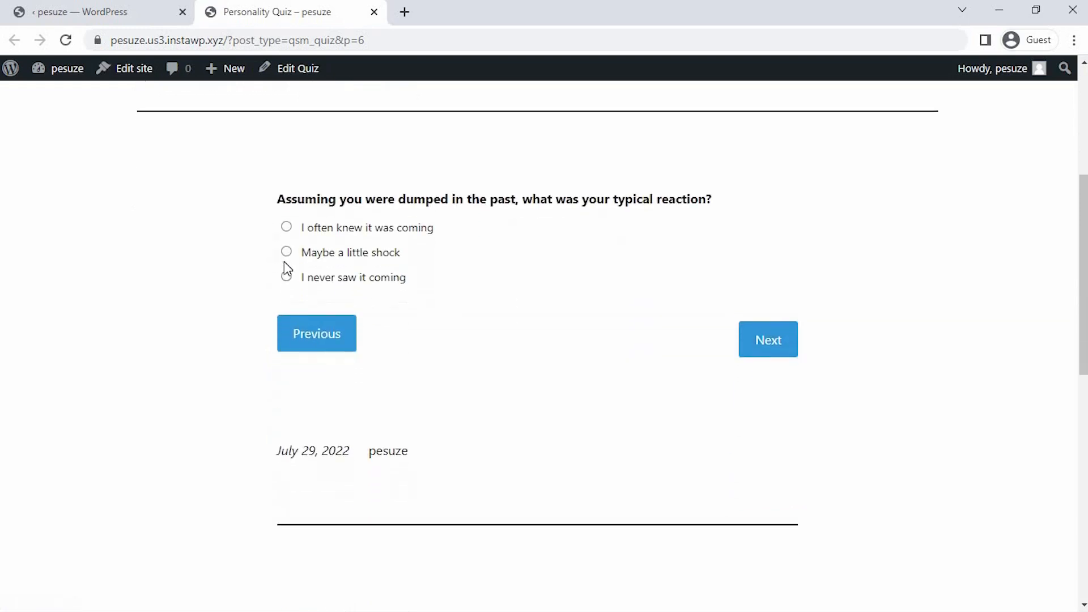
click(768, 340)
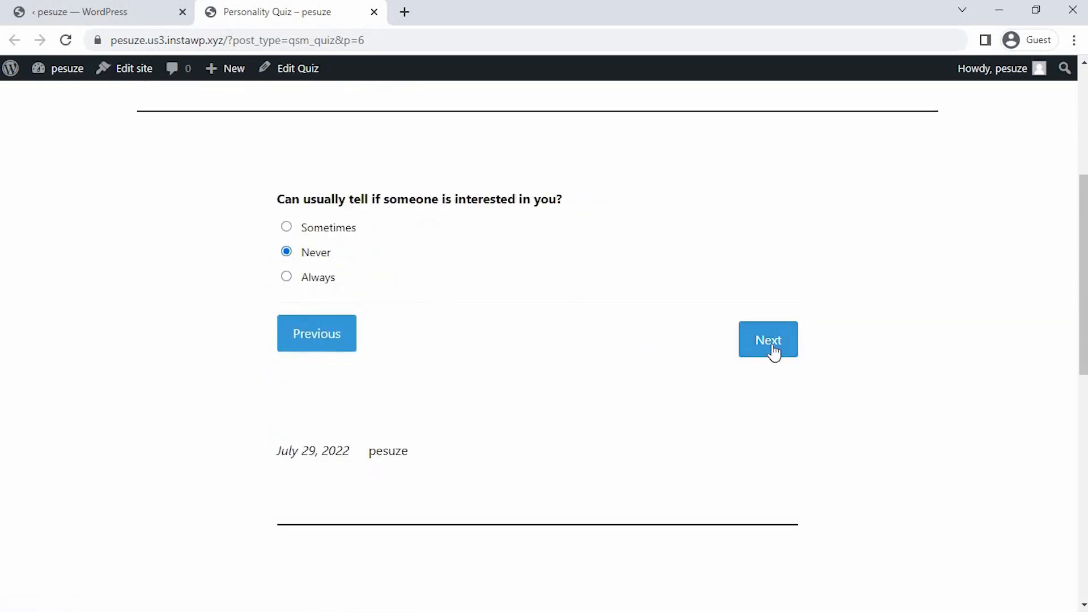
click(768, 340)
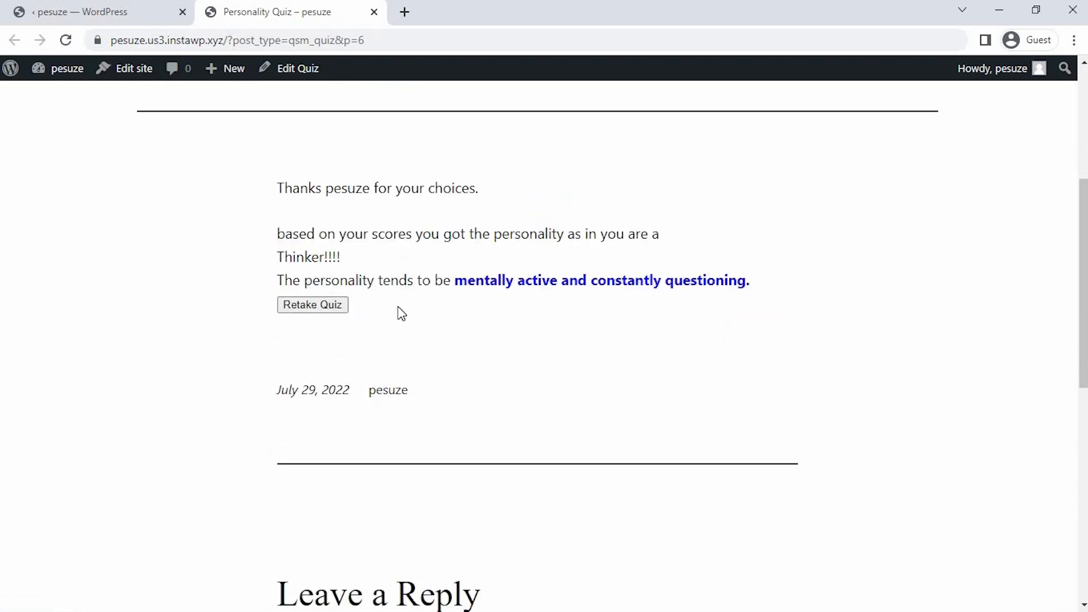
scroll(up, 3)
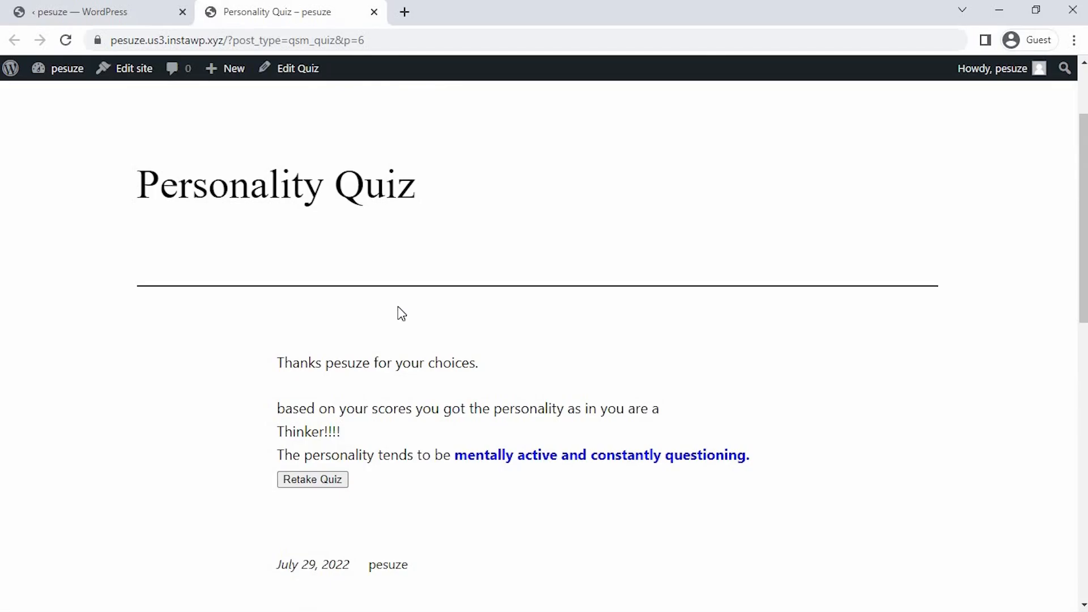